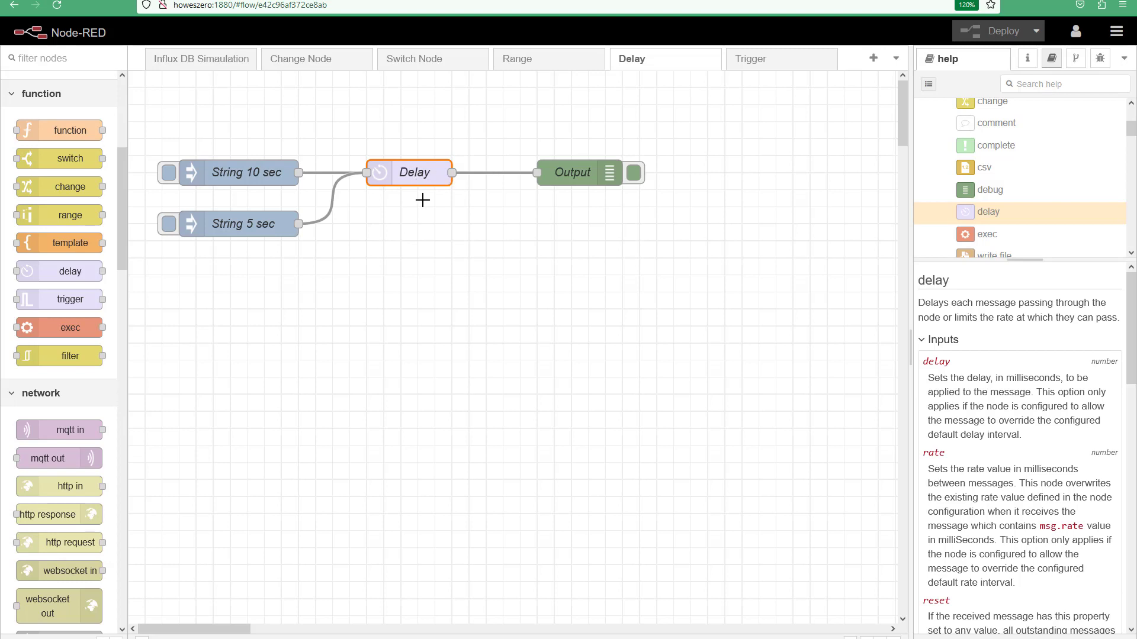
{"action": "mouse_move", "coordinate": [334, 175]}
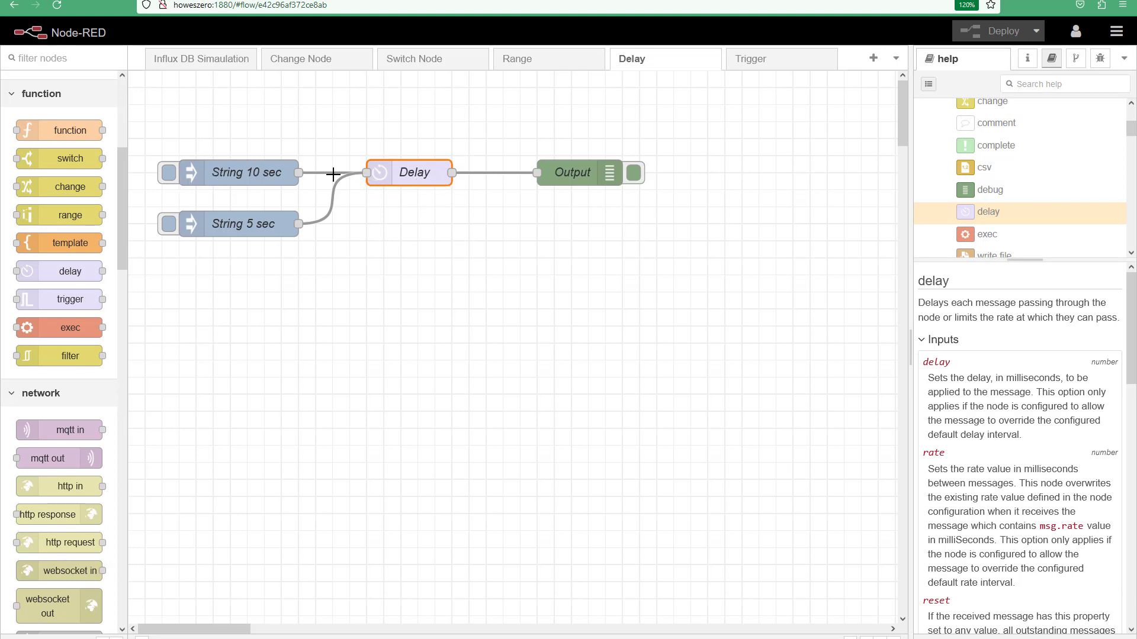
{"action": "mouse_move", "coordinate": [238, 241]}
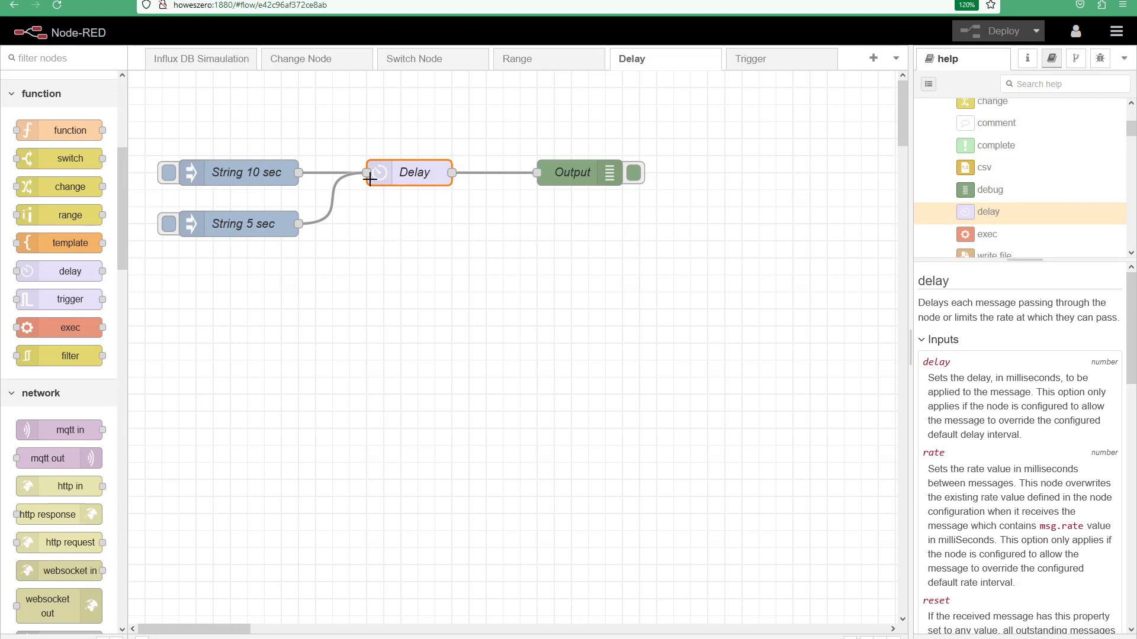
{"action": "mouse_move", "coordinate": [274, 178]}
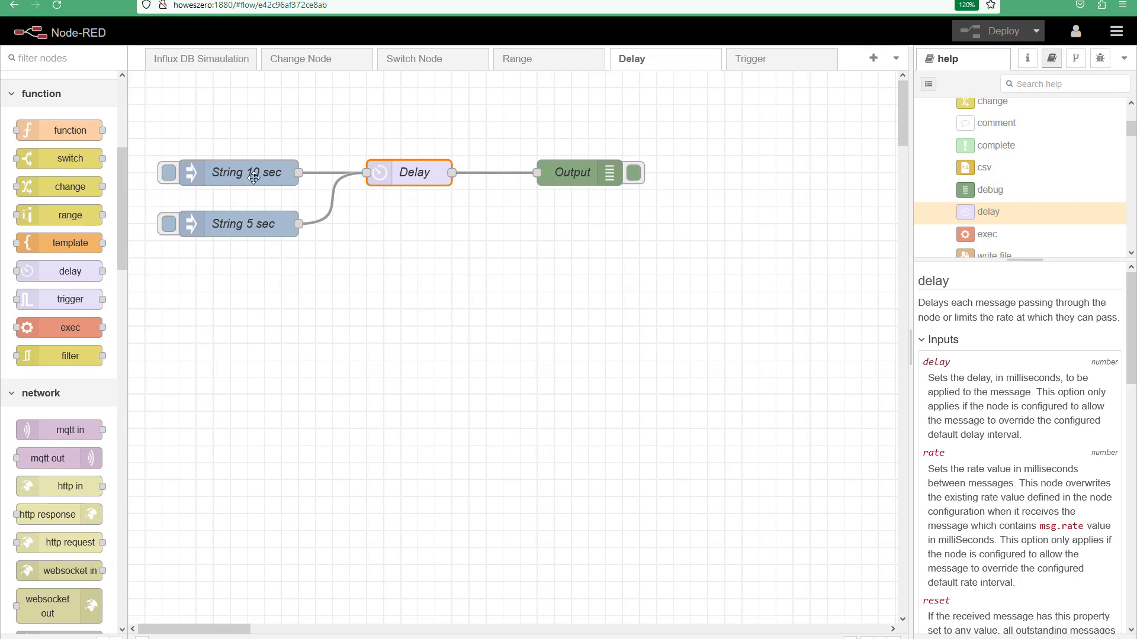
{"action": "mouse_move", "coordinate": [601, 170]}
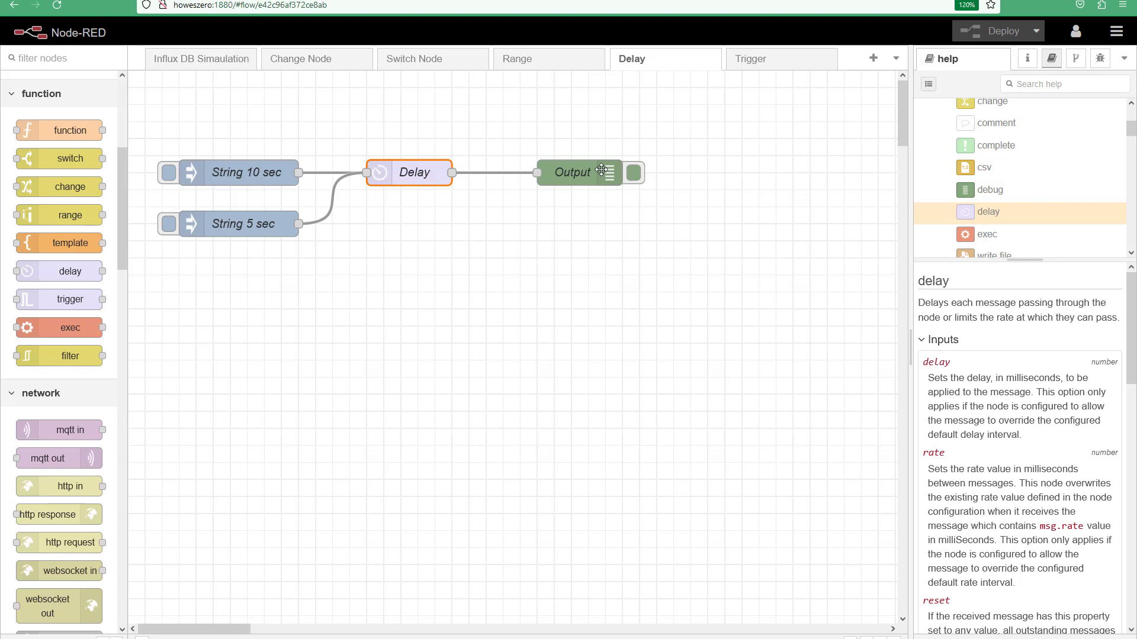
{"action": "mouse_move", "coordinate": [245, 187]}
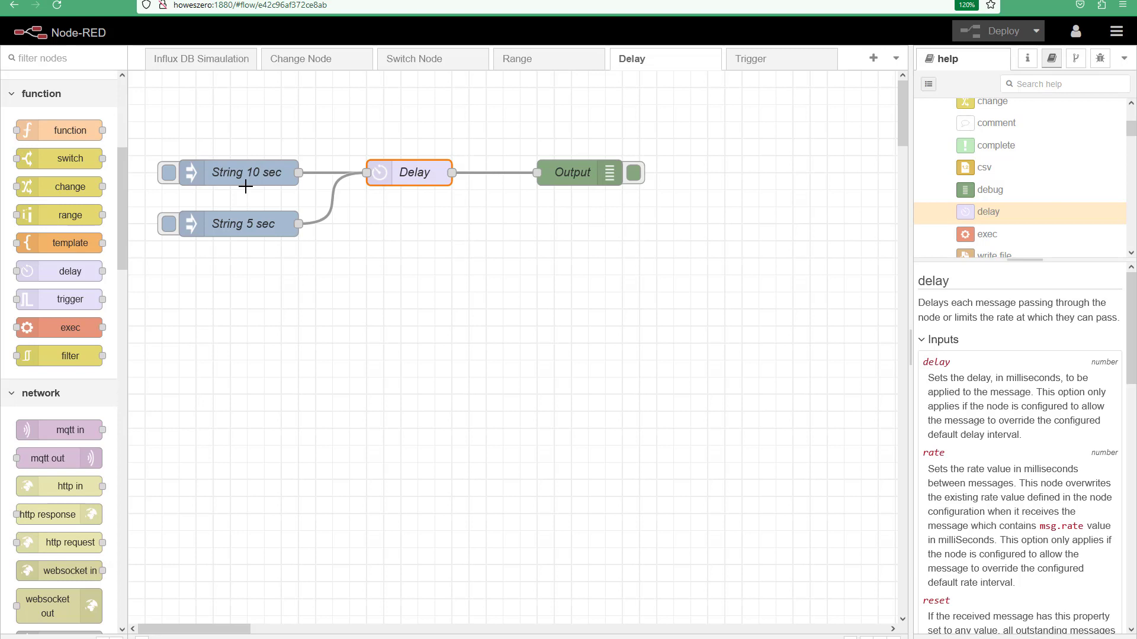
{"action": "mouse_move", "coordinate": [714, 209]}
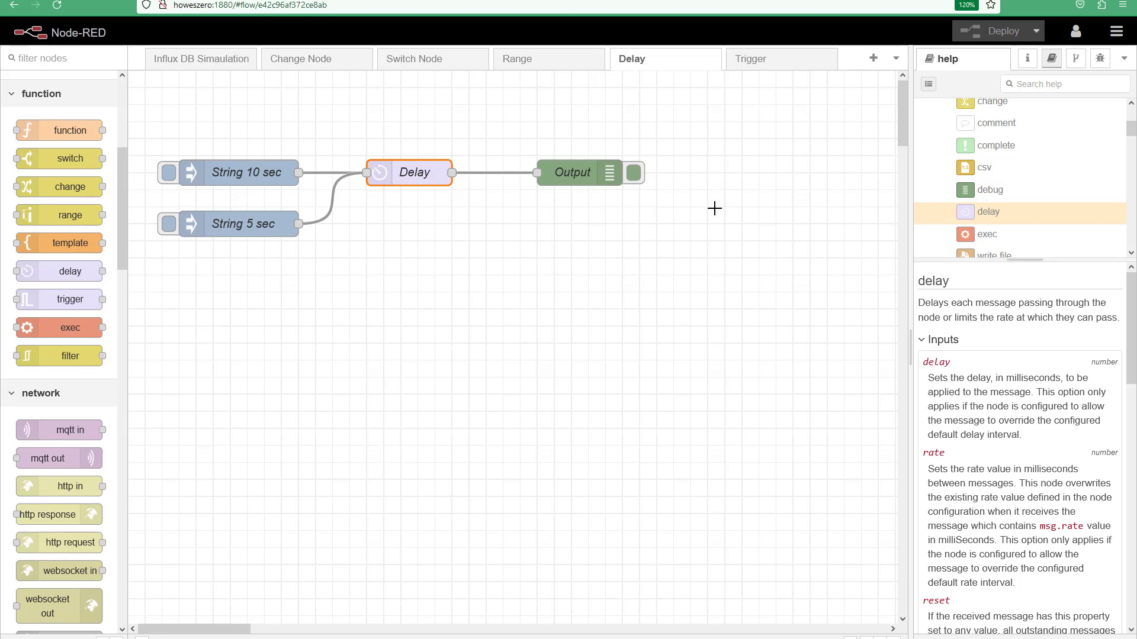
{"action": "mouse_move", "coordinate": [388, 222]}
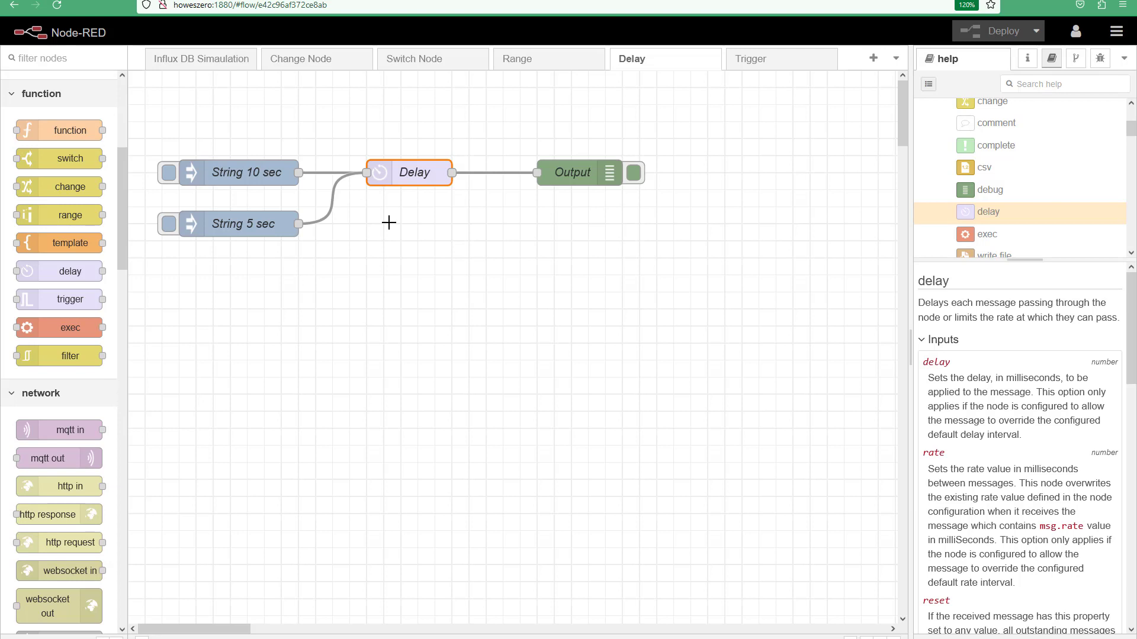
- In the delay node settings, try Rate Limit, then return to delaying each message
{"action": "double_click", "coordinate": [408, 172]}
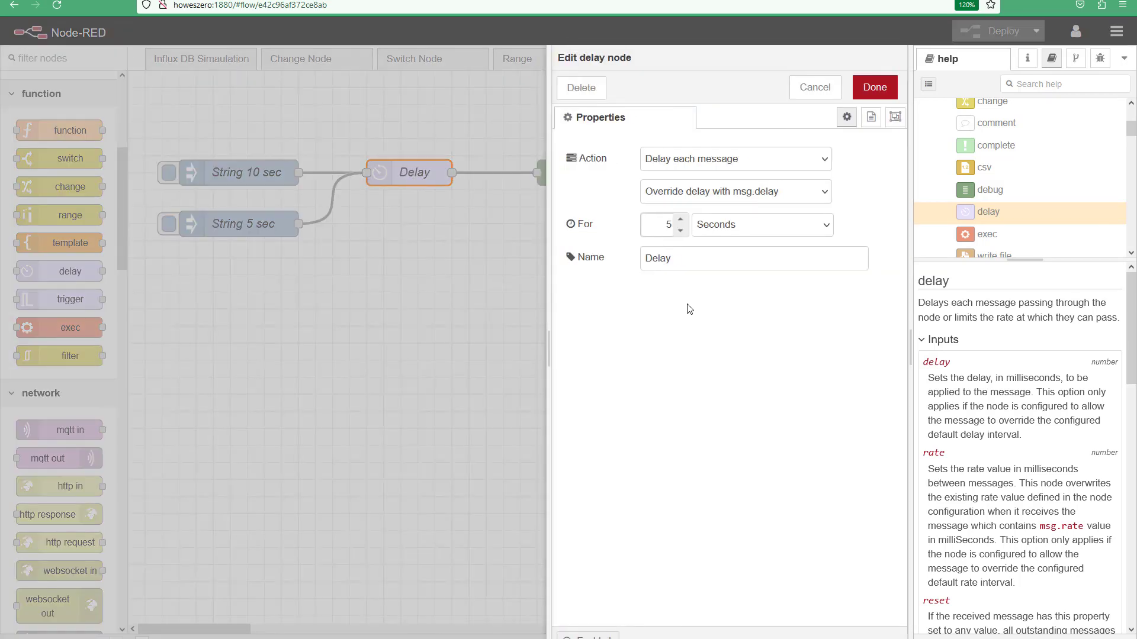
{"action": "mouse_move", "coordinate": [697, 323]}
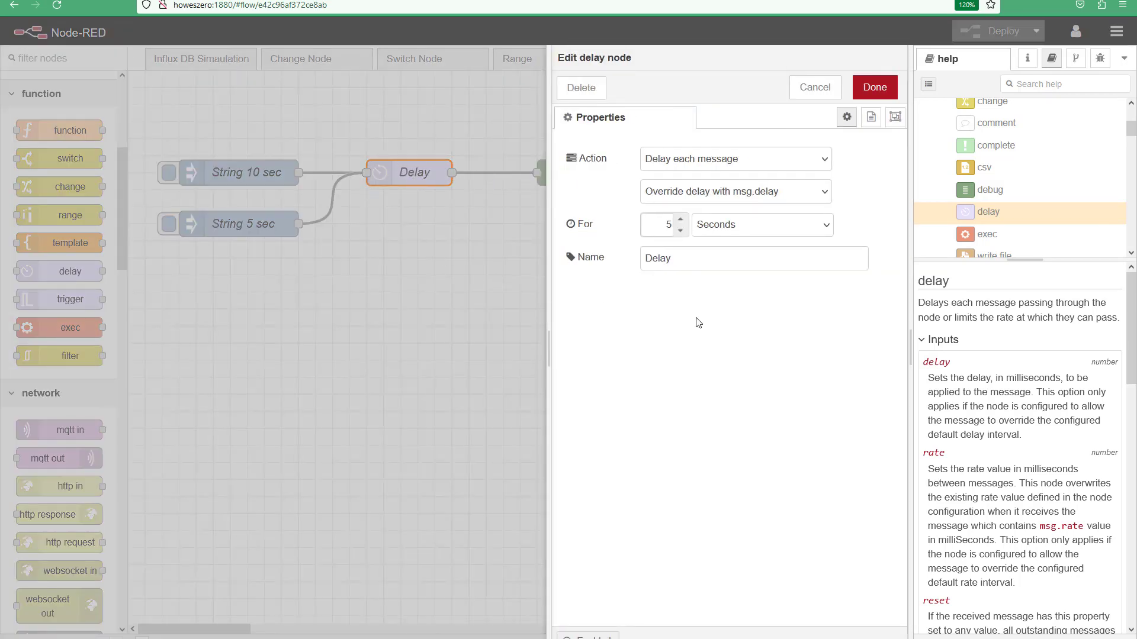
{"action": "left_click", "coordinate": [733, 159]}
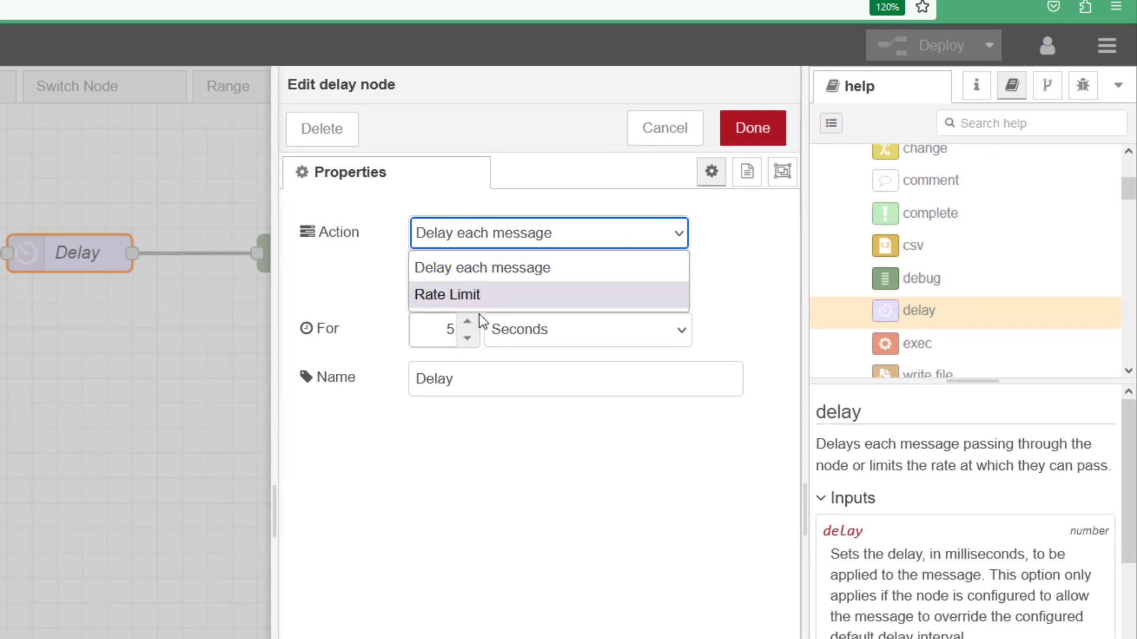
{"action": "left_click", "coordinate": [447, 294]}
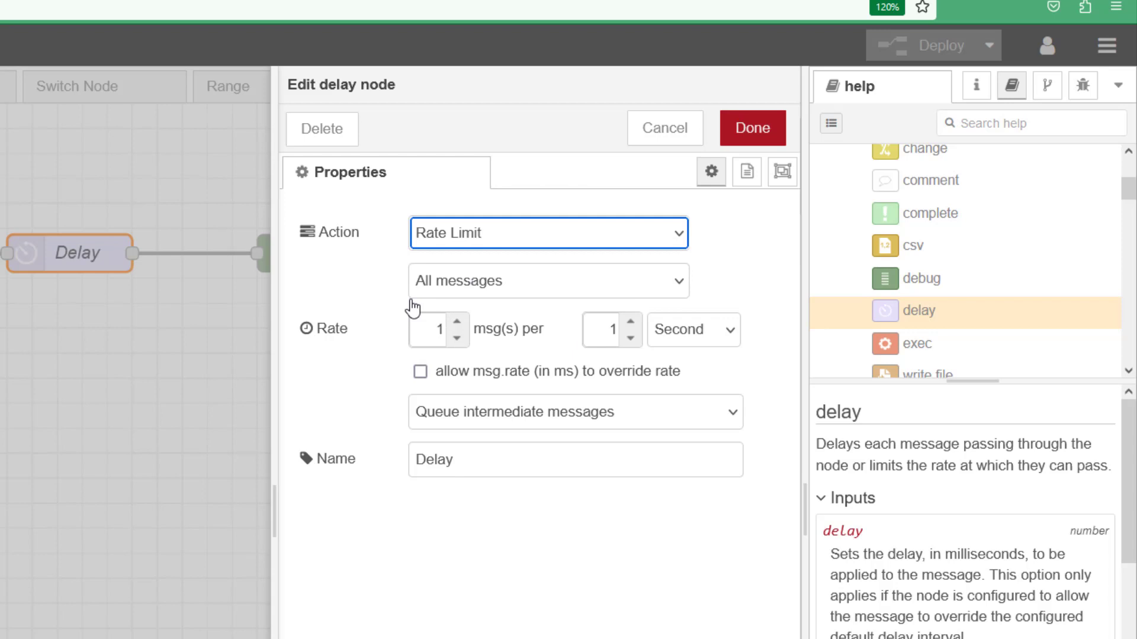
{"action": "mouse_move", "coordinate": [484, 281]}
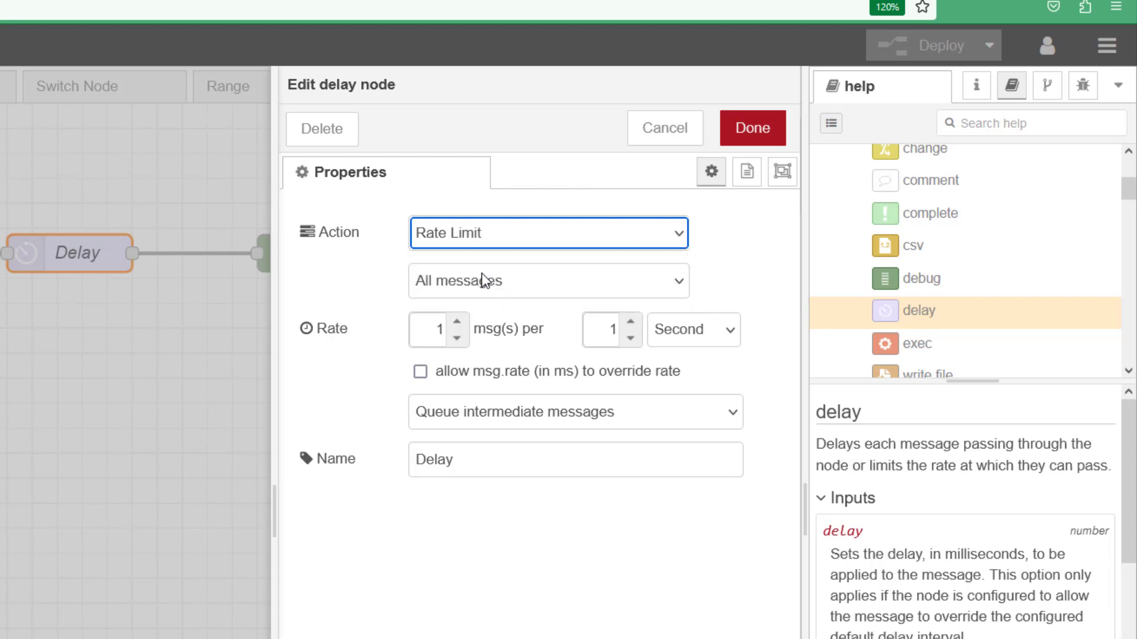
{"action": "left_click", "coordinate": [547, 232]}
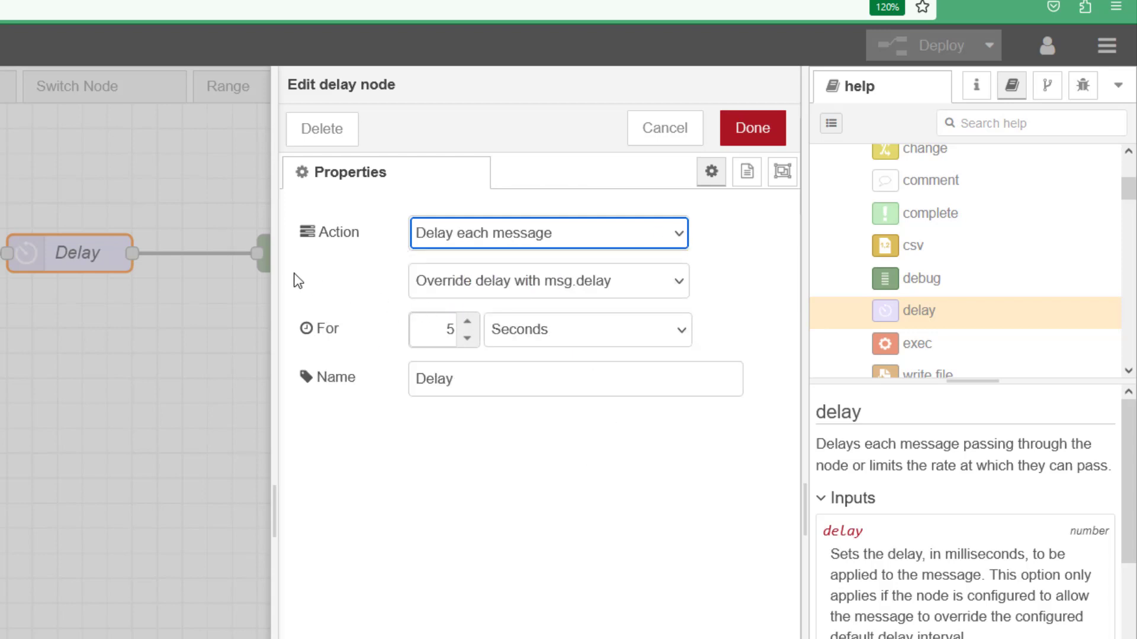
{"action": "mouse_move", "coordinate": [634, 294]}
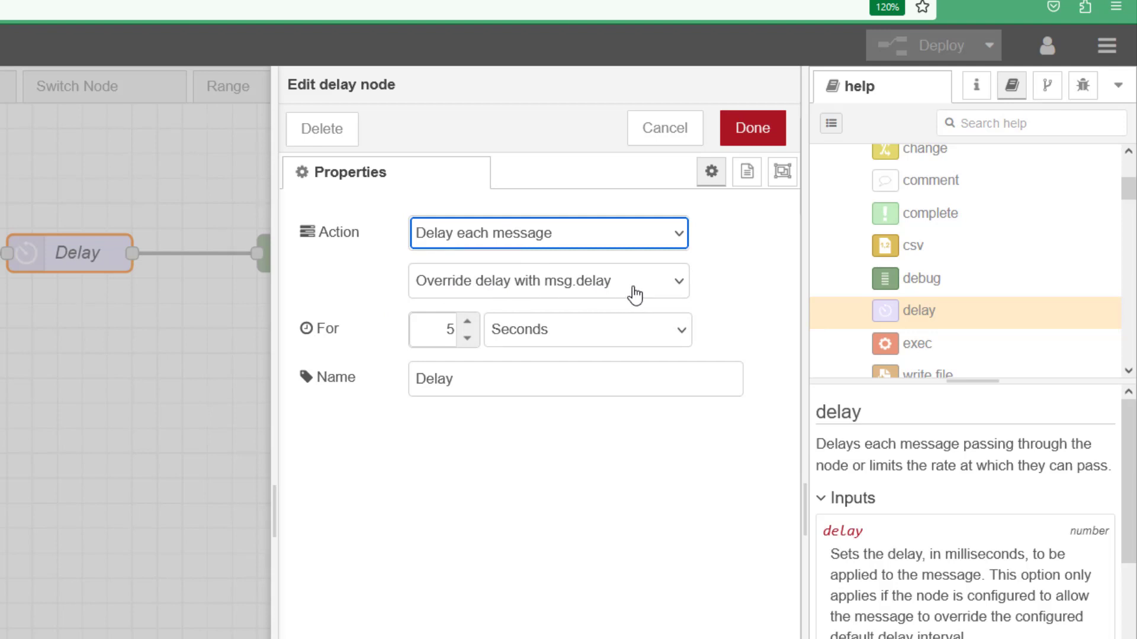
- Cycle delay types through fixed and random, then return to overriding delay with msg.delay
{"action": "left_click", "coordinate": [548, 282]}
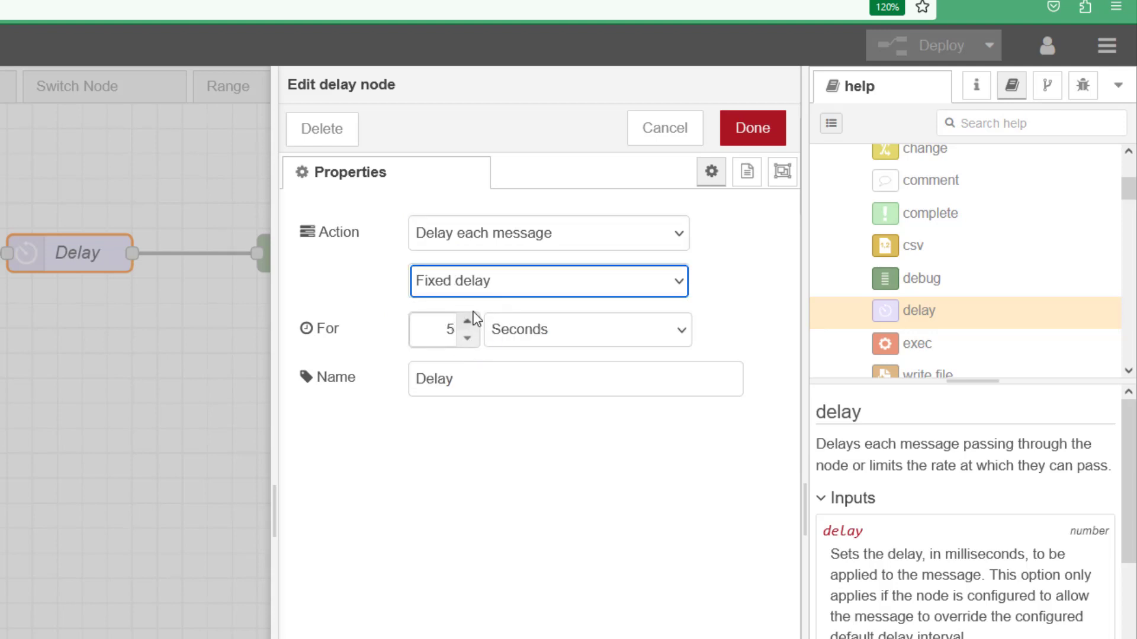
{"action": "left_click", "coordinate": [547, 282]}
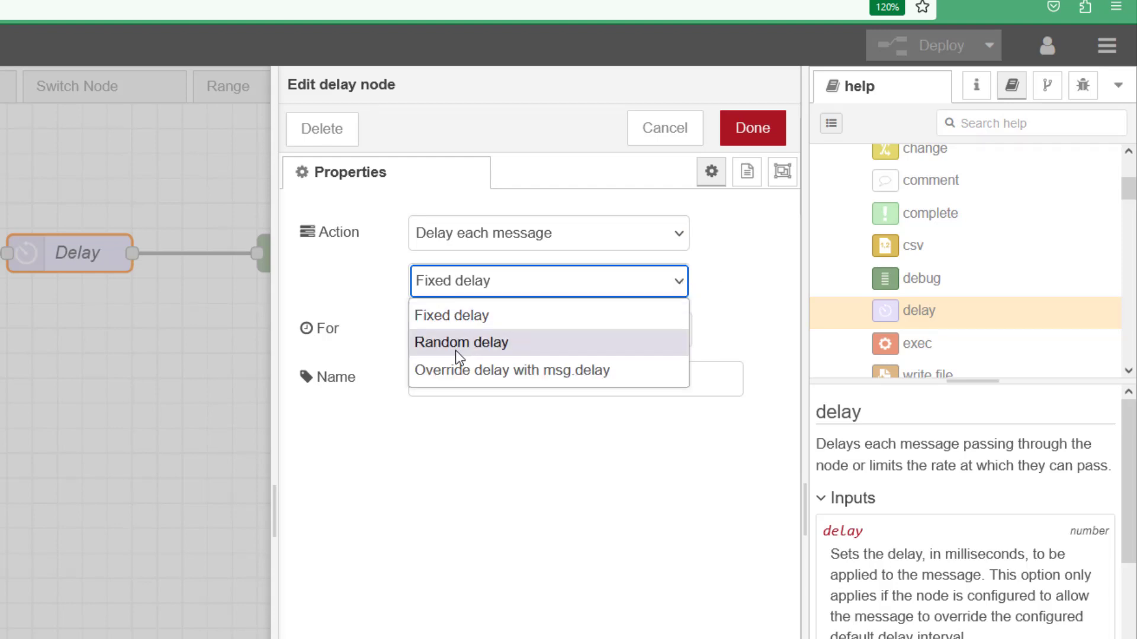
{"action": "left_click", "coordinate": [461, 342]}
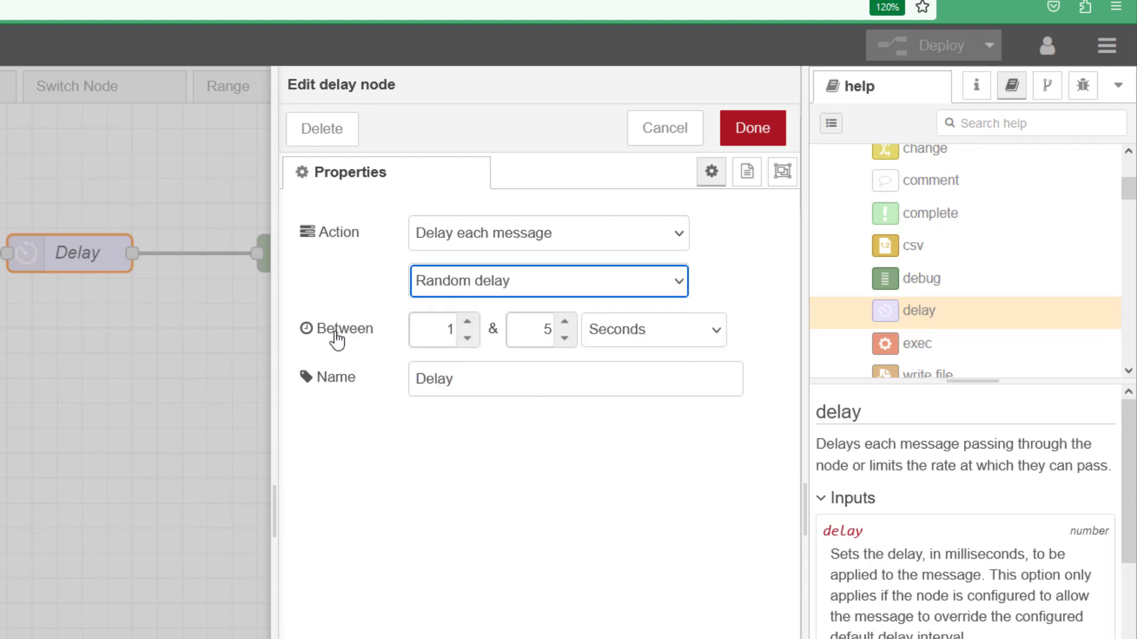
{"action": "mouse_move", "coordinate": [694, 356]}
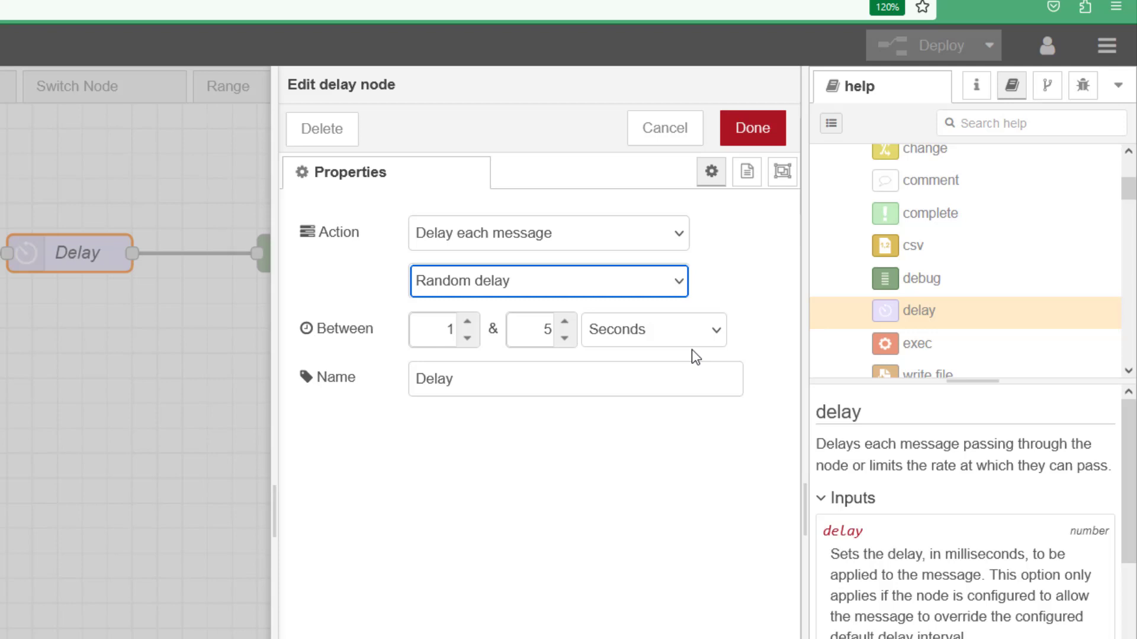
{"action": "left_click", "coordinate": [651, 330]}
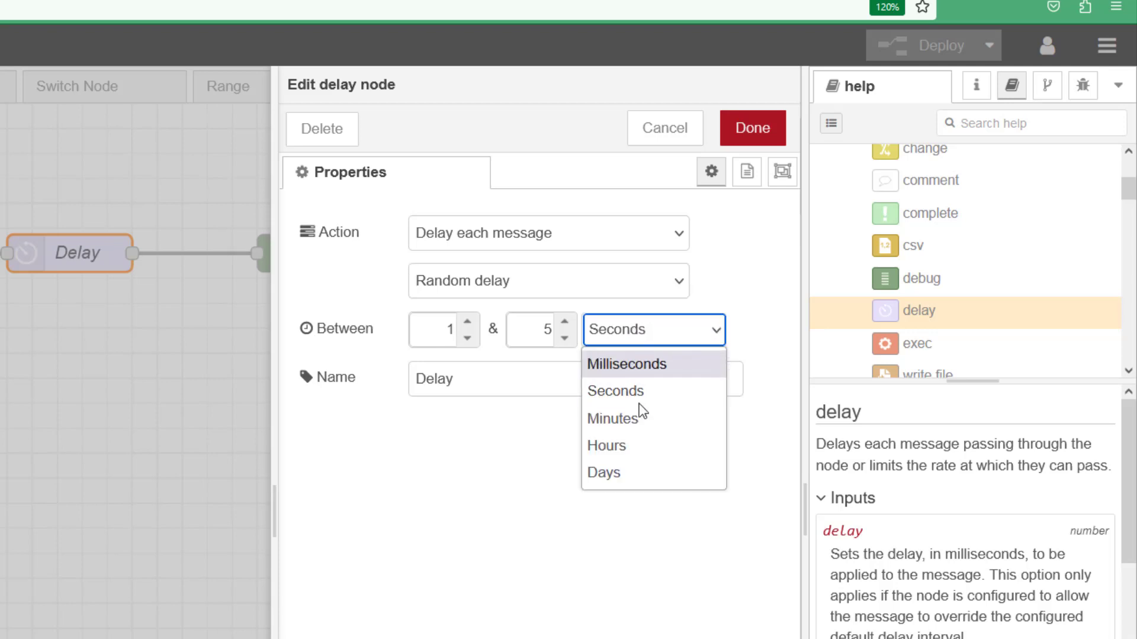
{"action": "left_click", "coordinate": [547, 281]}
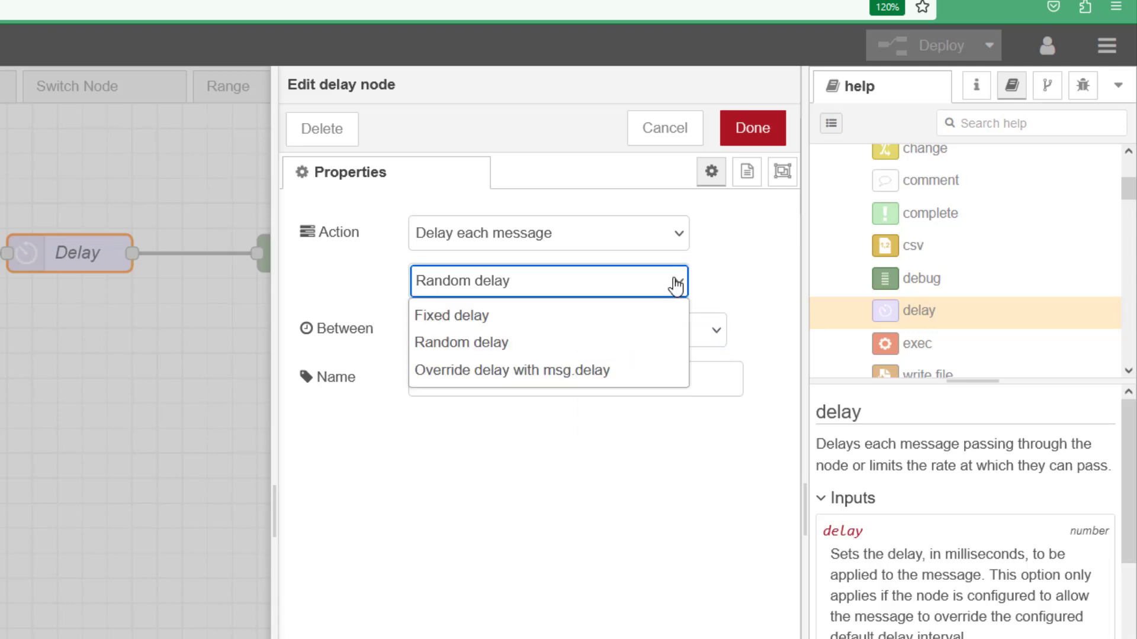
{"action": "left_click", "coordinate": [513, 369]}
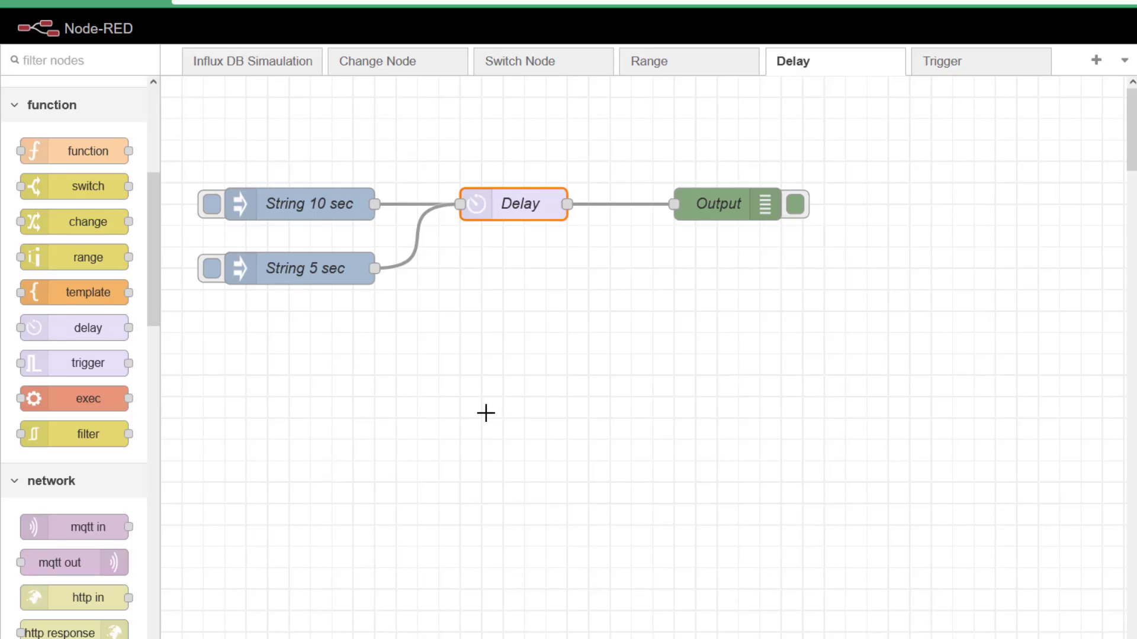
{"action": "mouse_move", "coordinate": [461, 282]}
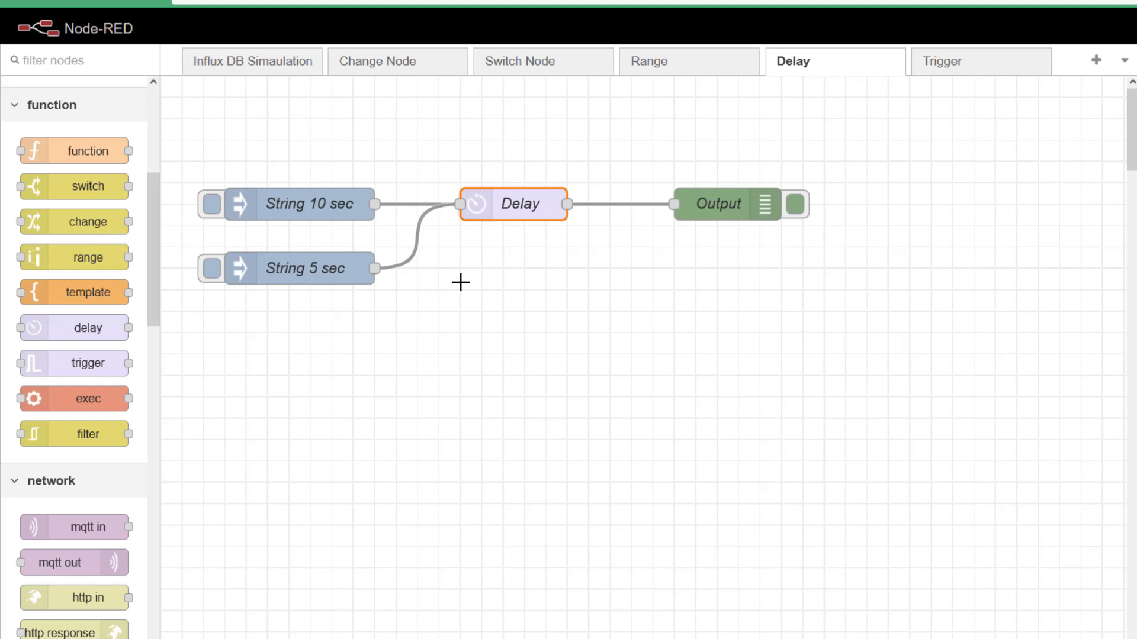
- Inspect String 10 sec inject settings unchanged, then fire String 5 sec and String 10 sec
{"action": "double_click", "coordinate": [299, 268]}
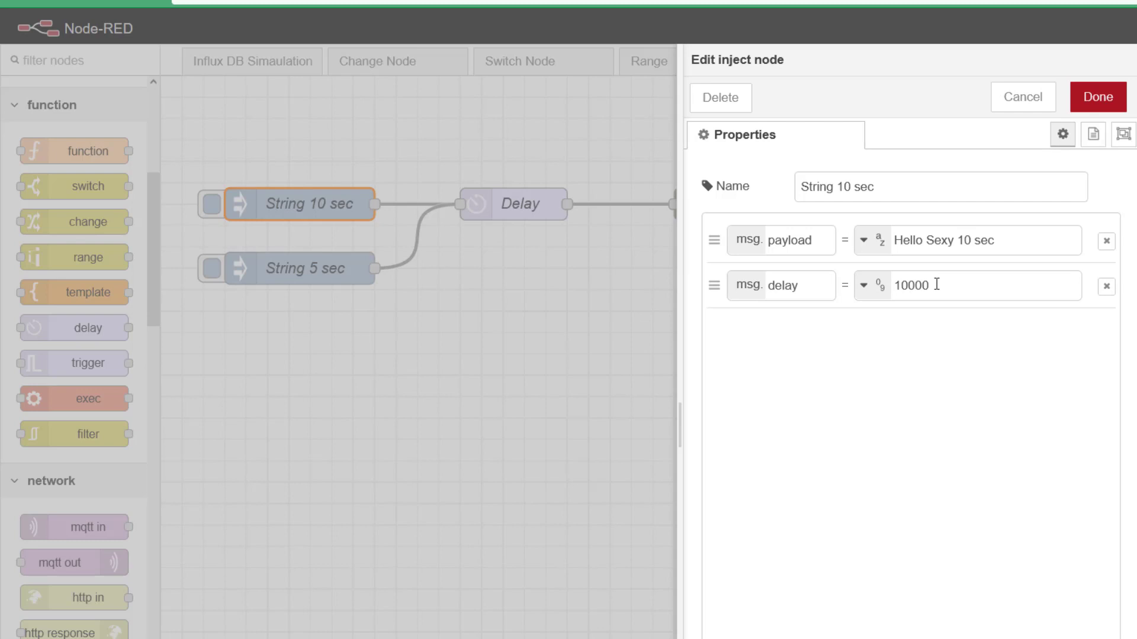
{"action": "mouse_move", "coordinate": [870, 216]}
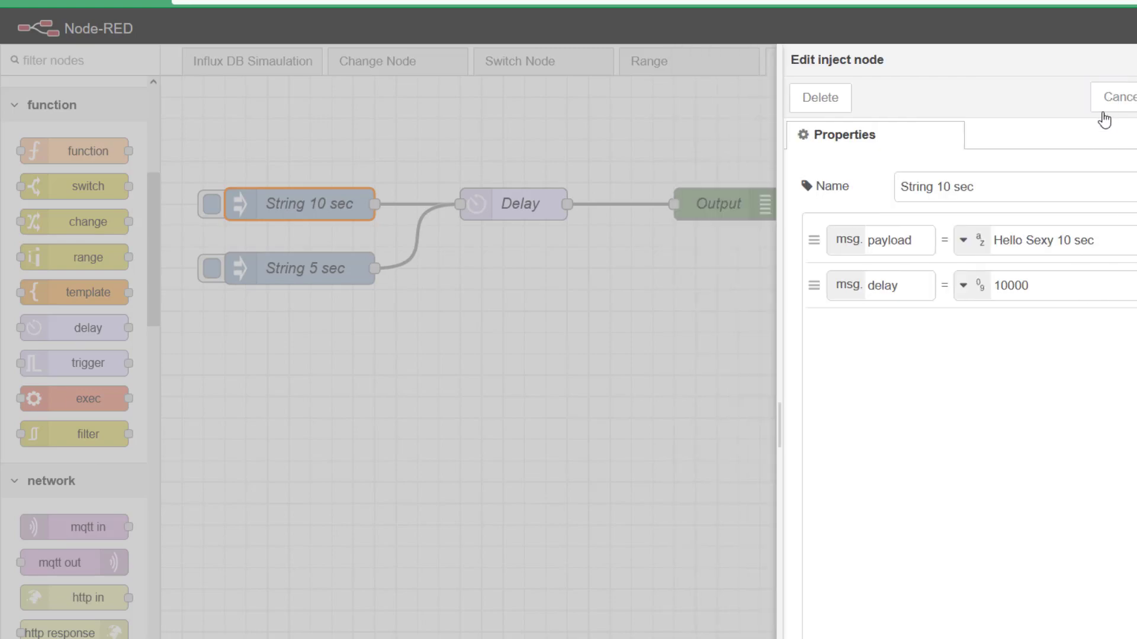
{"action": "left_click", "coordinate": [1118, 97]}
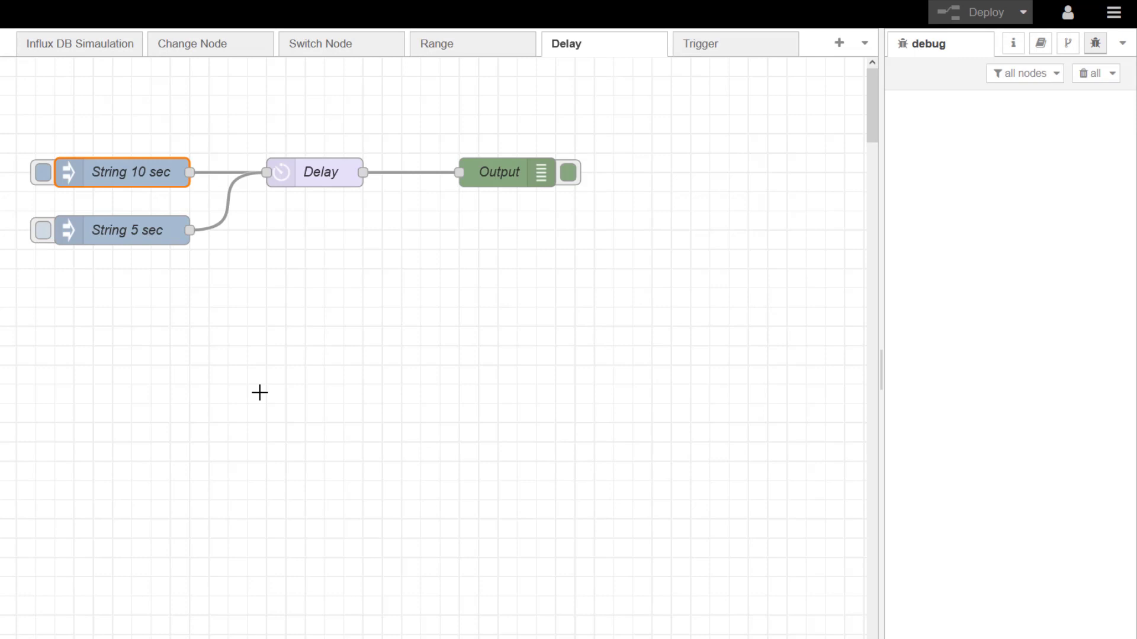
{"action": "left_click", "coordinate": [41, 230]}
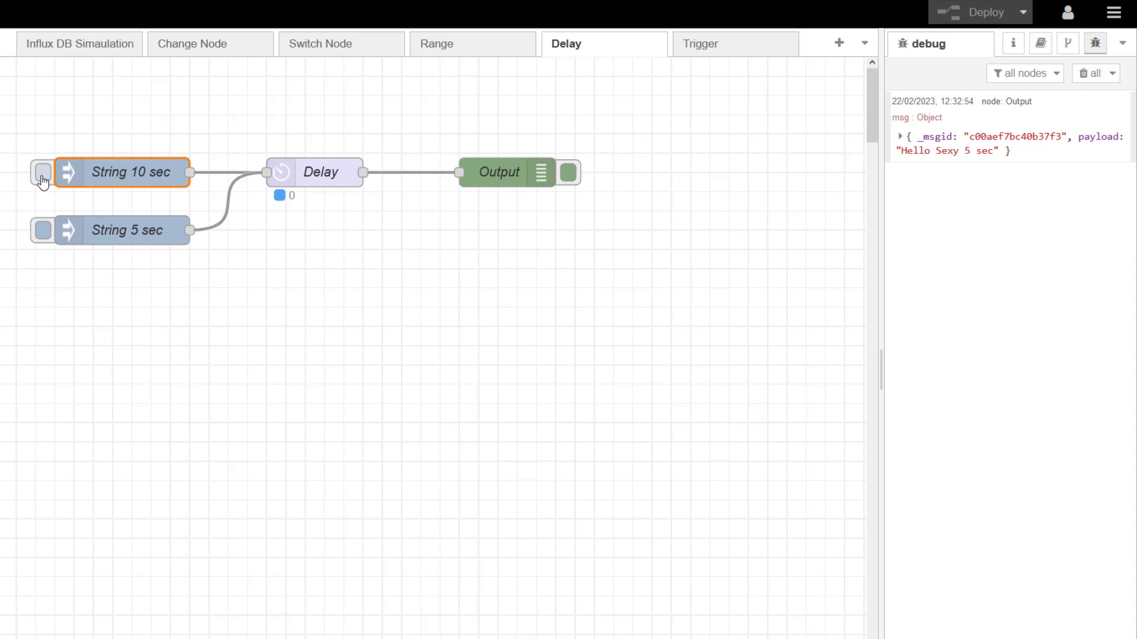
{"action": "left_click", "coordinate": [42, 172]}
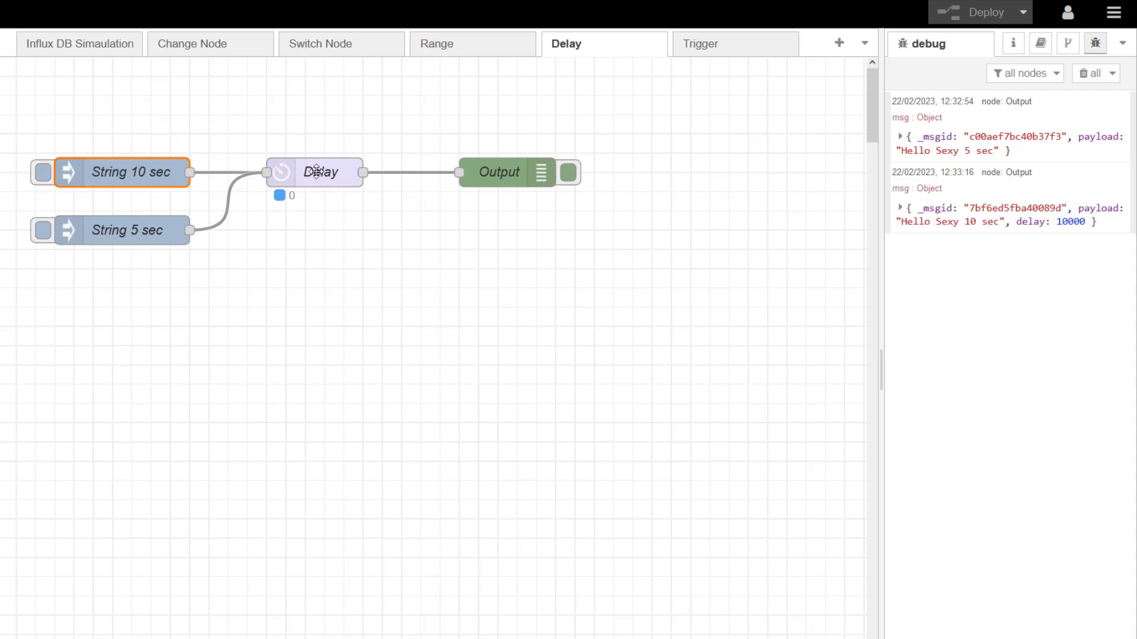
{"action": "double_click", "coordinate": [320, 172]}
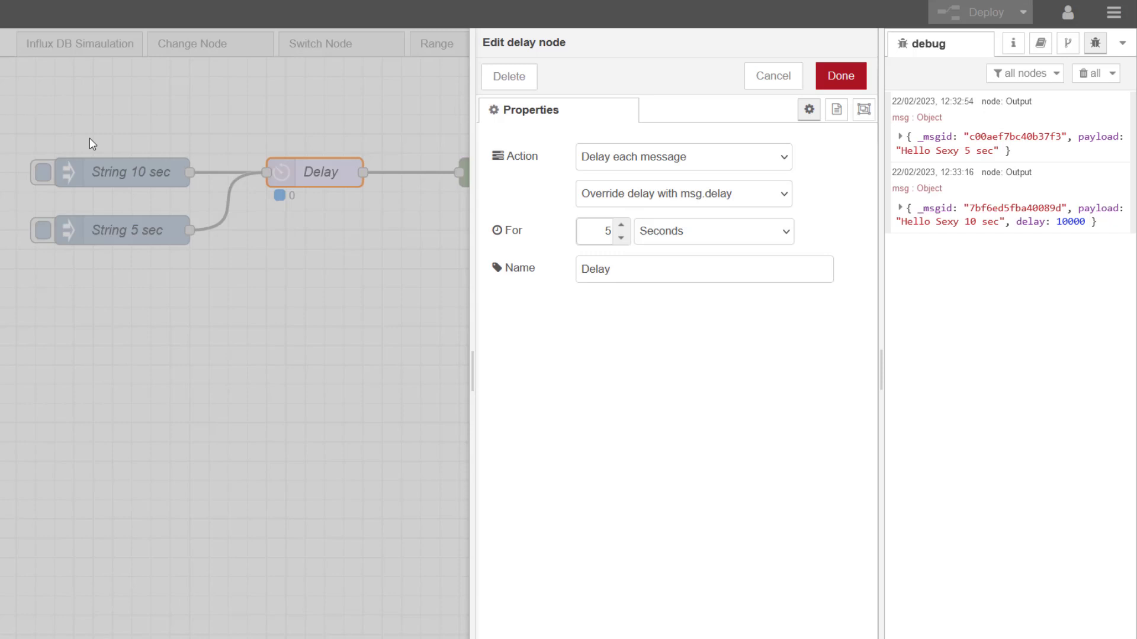
{"action": "mouse_move", "coordinate": [704, 239]}
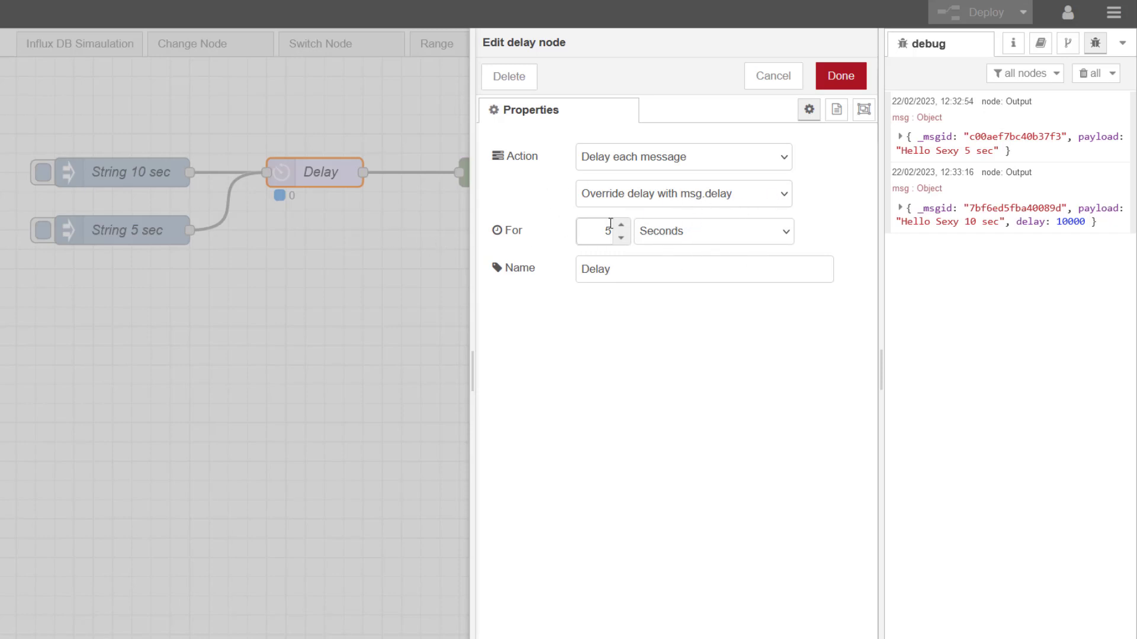
{"action": "mouse_move", "coordinate": [558, 514]}
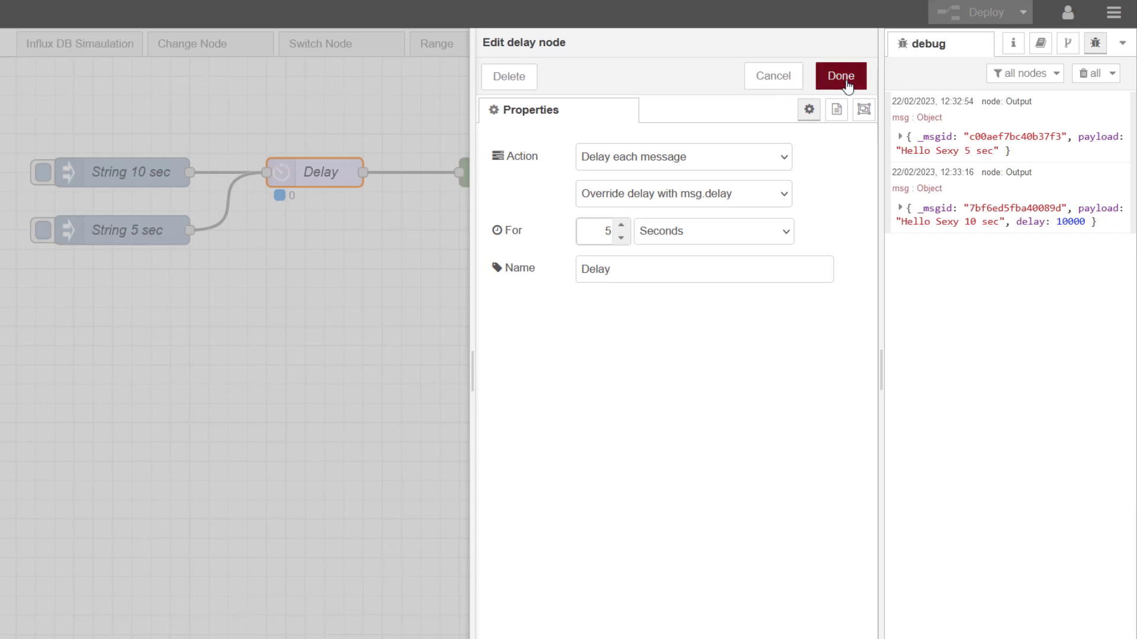
{"action": "left_click", "coordinate": [839, 75]}
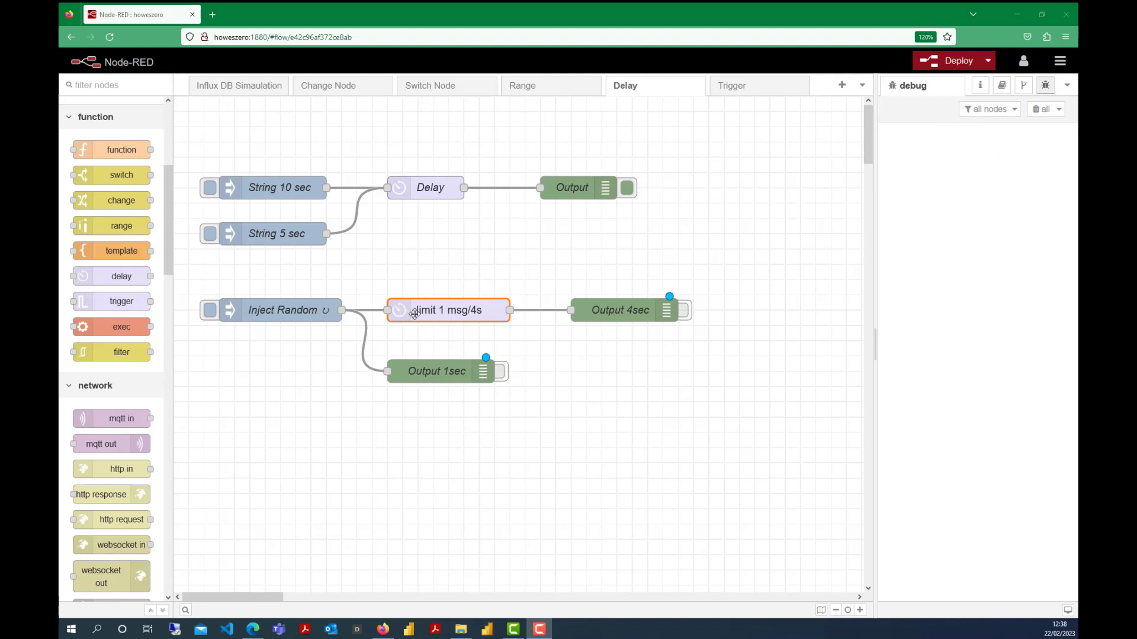
{"action": "mouse_move", "coordinate": [469, 392]}
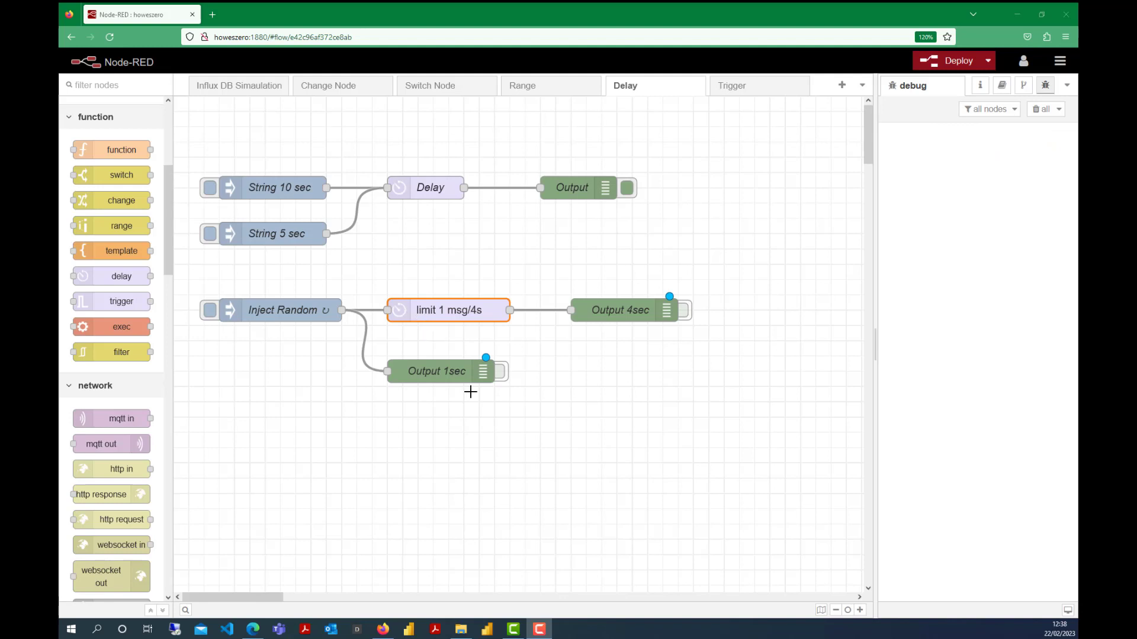
{"action": "mouse_move", "coordinate": [456, 357]}
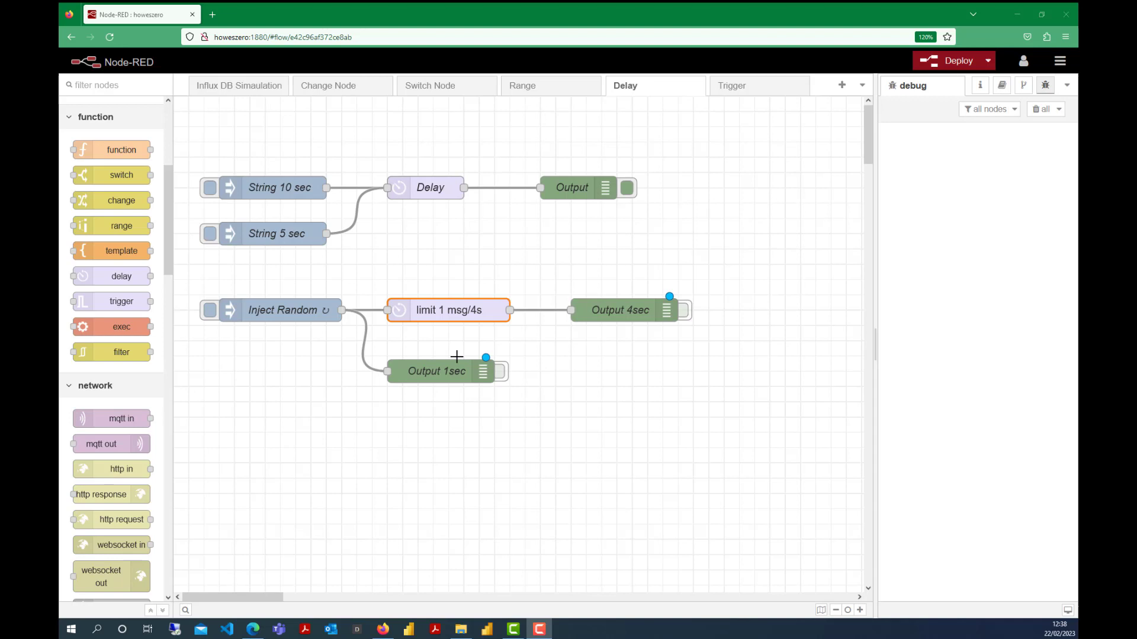
- Open the limit 1 msg/4s node and toggle 'allow msg.rate to override rate' on and off
{"action": "double_click", "coordinate": [448, 310]}
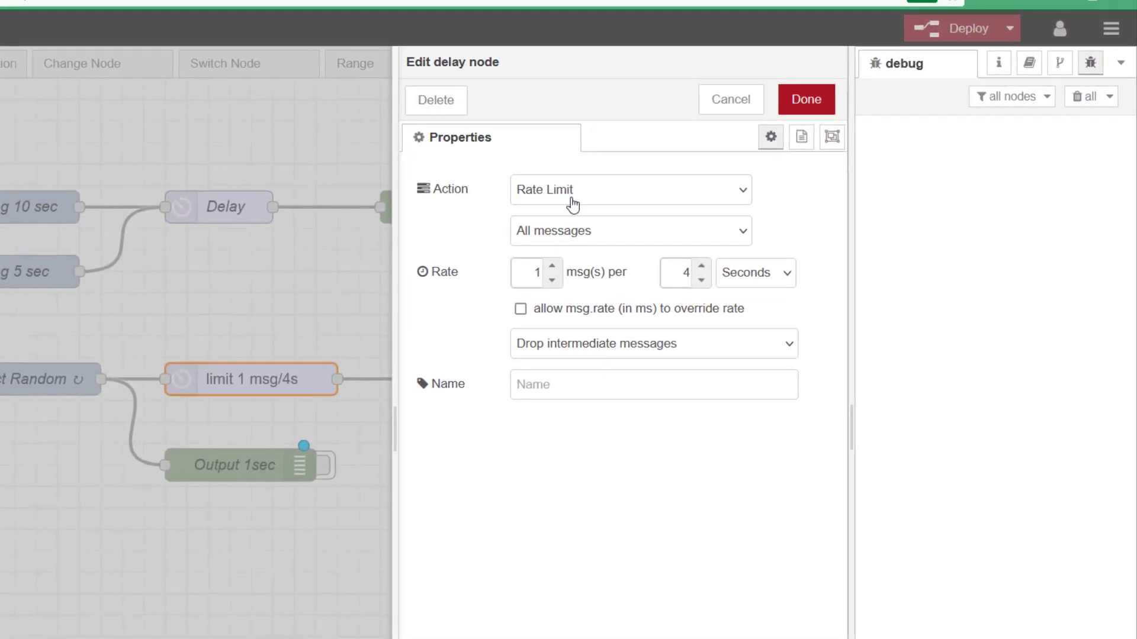
{"action": "mouse_move", "coordinate": [572, 281]}
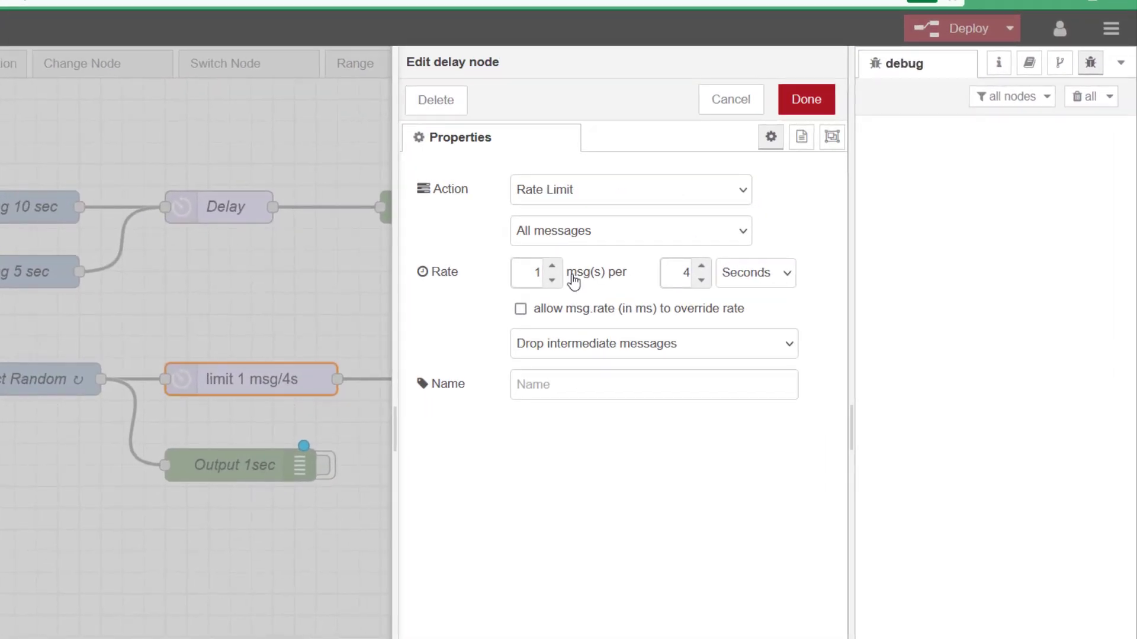
{"action": "mouse_move", "coordinate": [65, 392]}
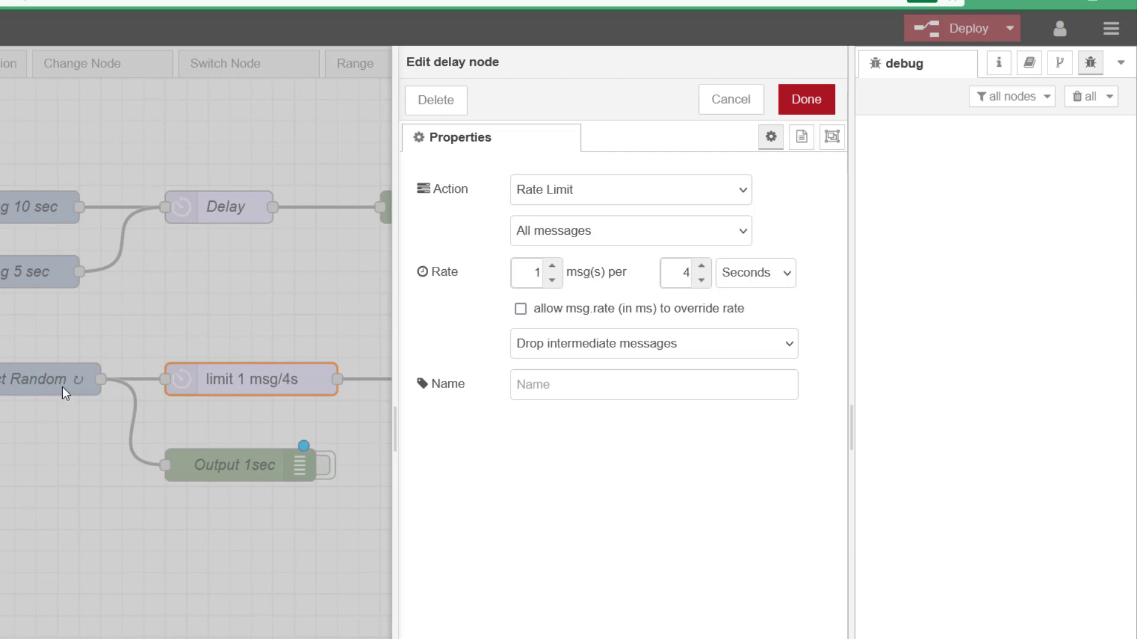
{"action": "mouse_move", "coordinate": [67, 385]}
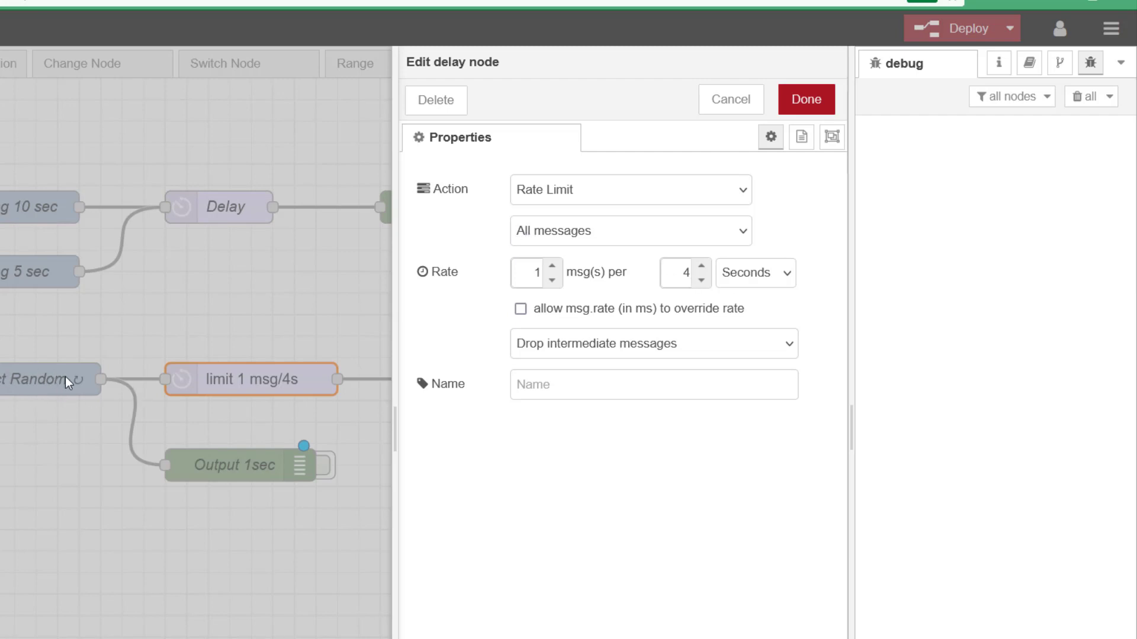
{"action": "mouse_move", "coordinate": [69, 384]}
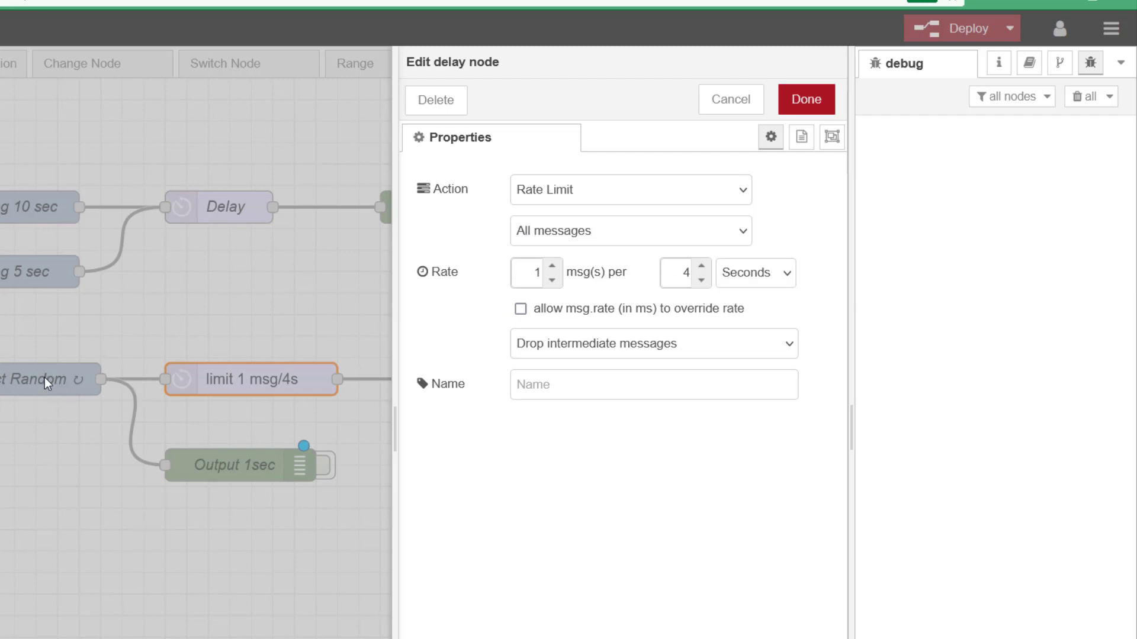
{"action": "mouse_move", "coordinate": [592, 211]}
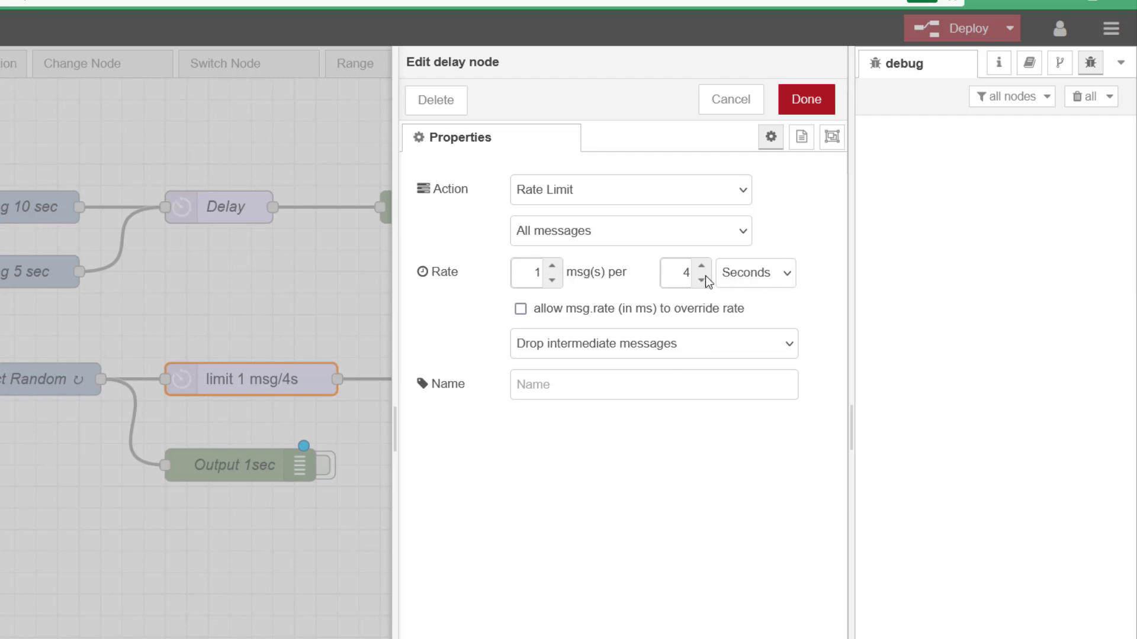
{"action": "mouse_move", "coordinate": [787, 274]}
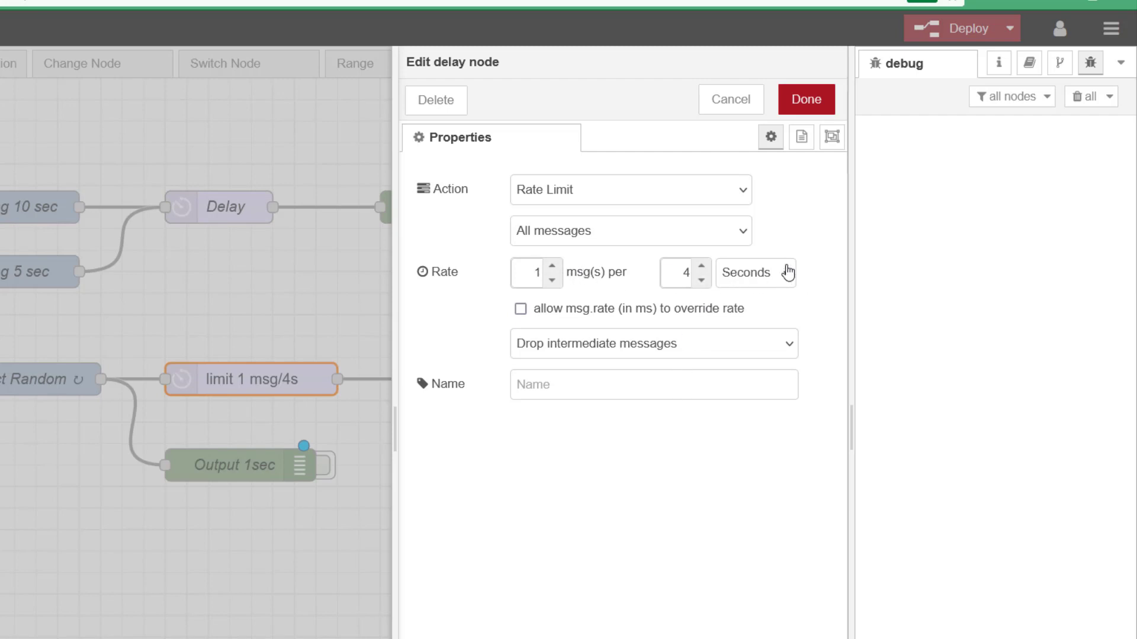
{"action": "left_click", "coordinate": [519, 308]}
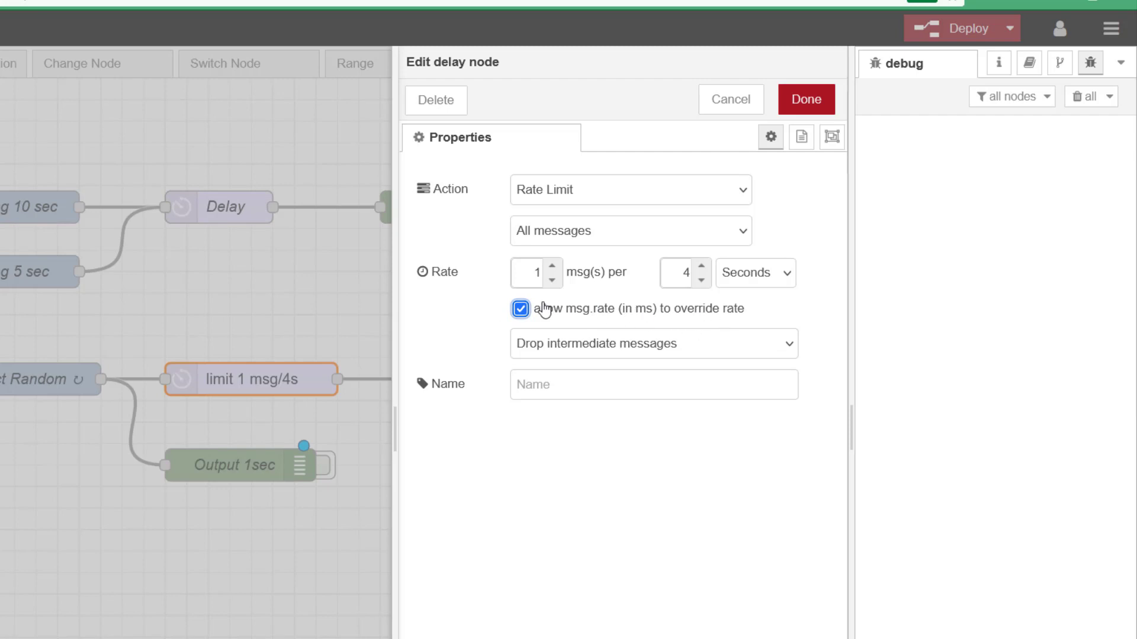
{"action": "left_click", "coordinate": [520, 309]}
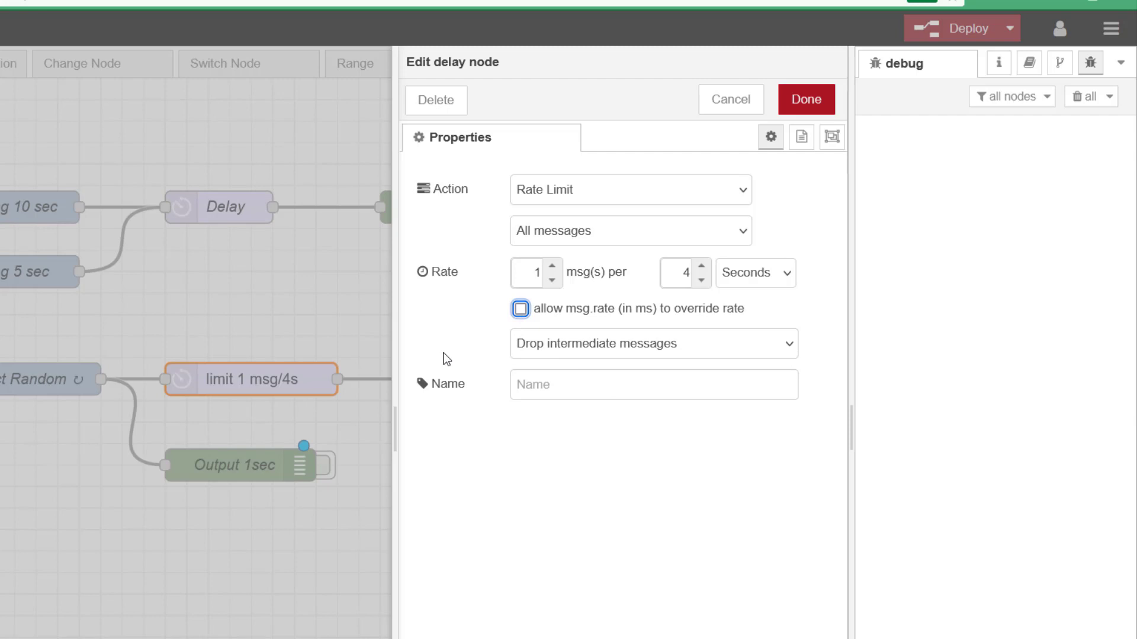
{"action": "mouse_move", "coordinate": [646, 463]}
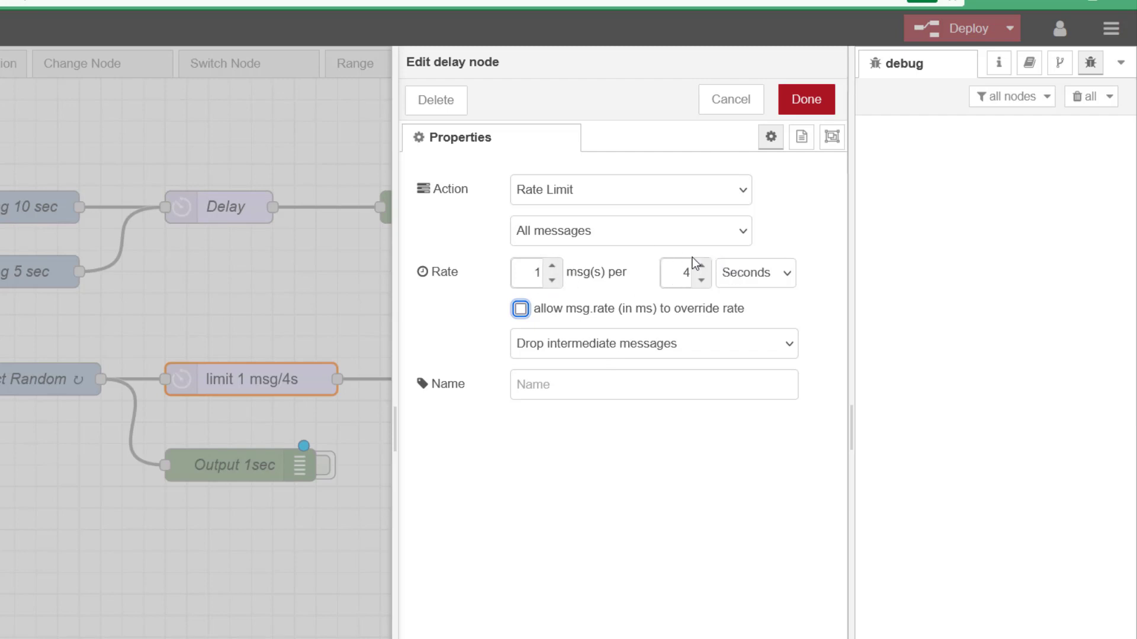
{"action": "mouse_move", "coordinate": [618, 374]}
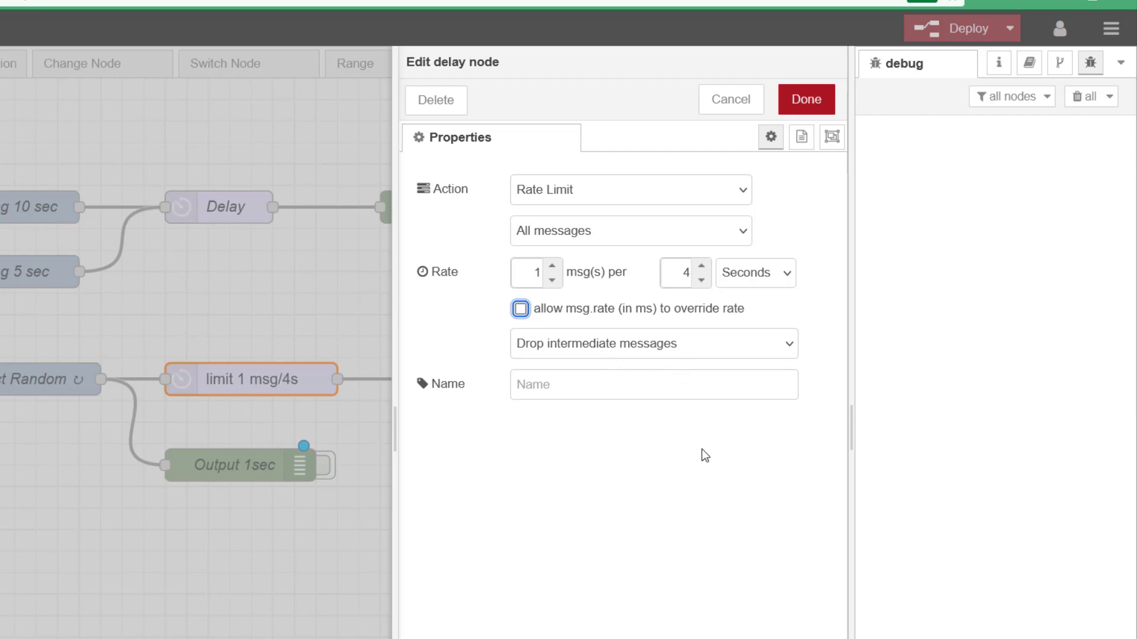
{"action": "mouse_move", "coordinate": [678, 503]}
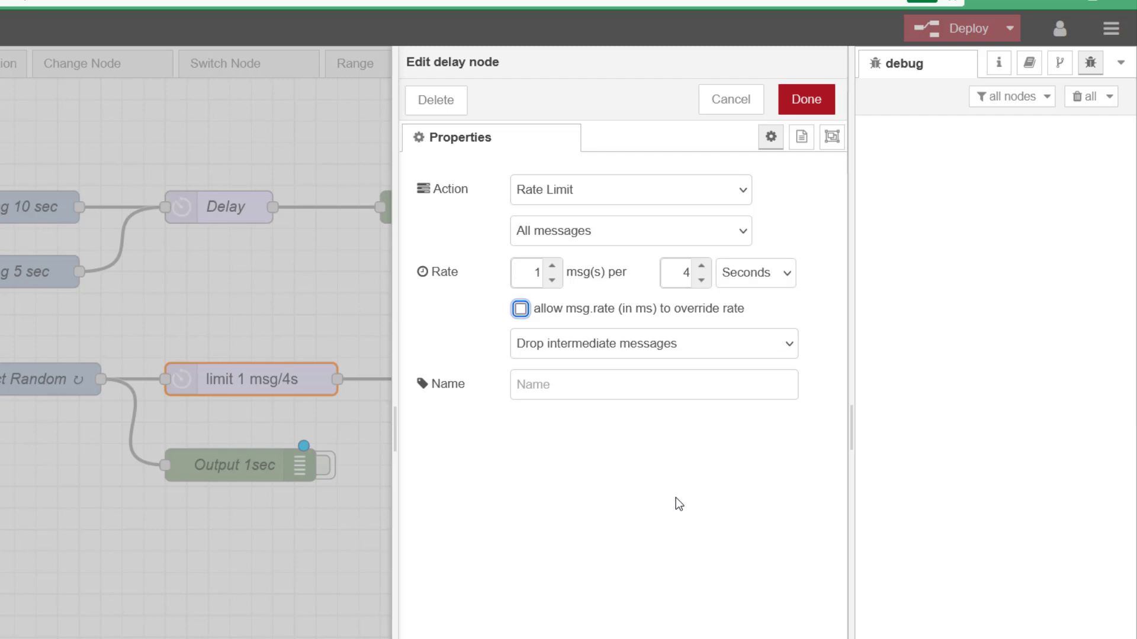
{"action": "mouse_move", "coordinate": [788, 348]}
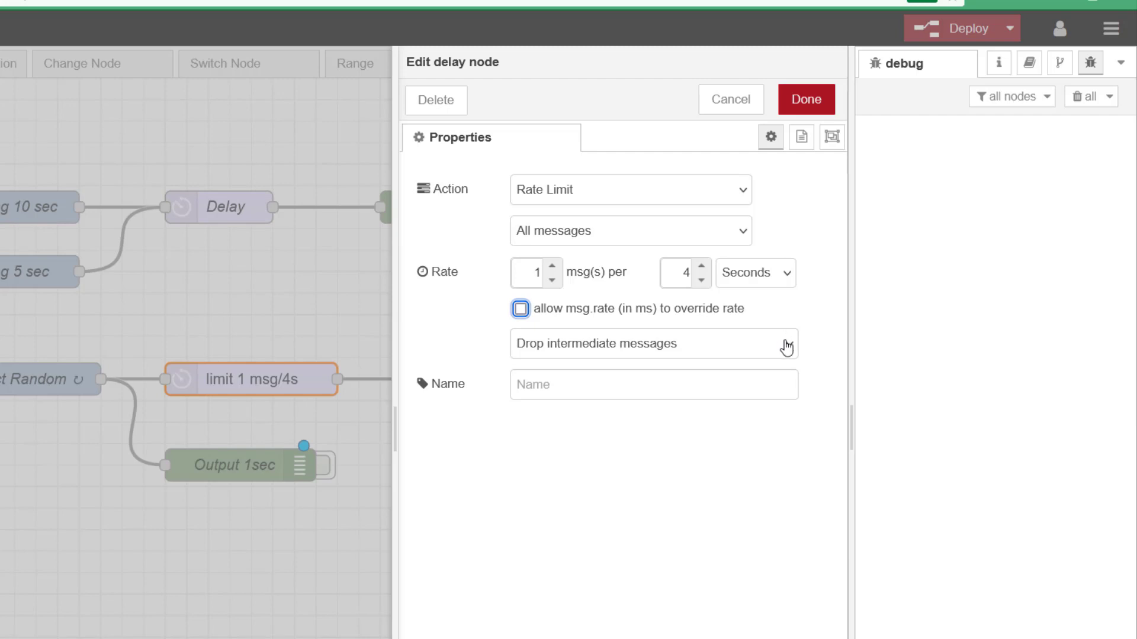
{"action": "mouse_move", "coordinate": [789, 349]}
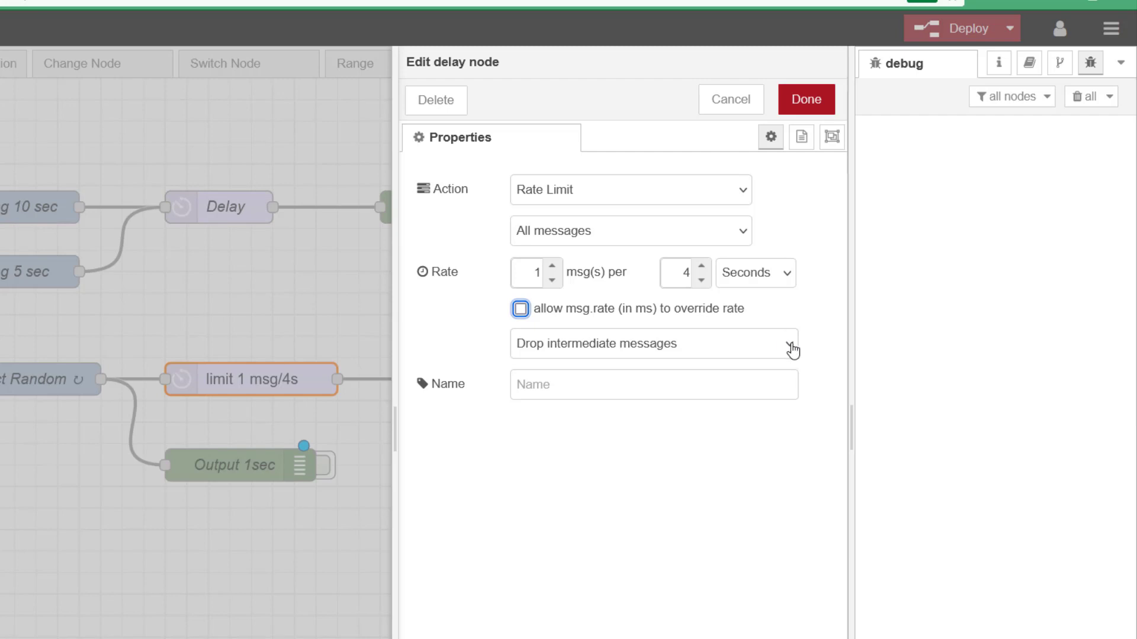
{"action": "left_click", "coordinate": [651, 343]}
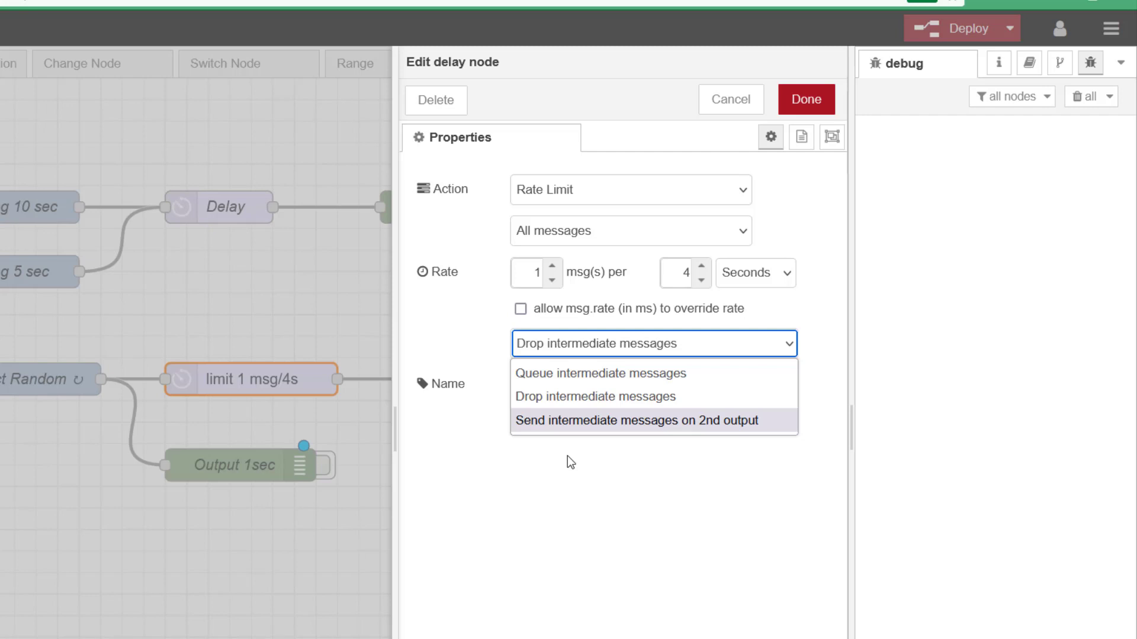
{"action": "mouse_move", "coordinate": [555, 397]}
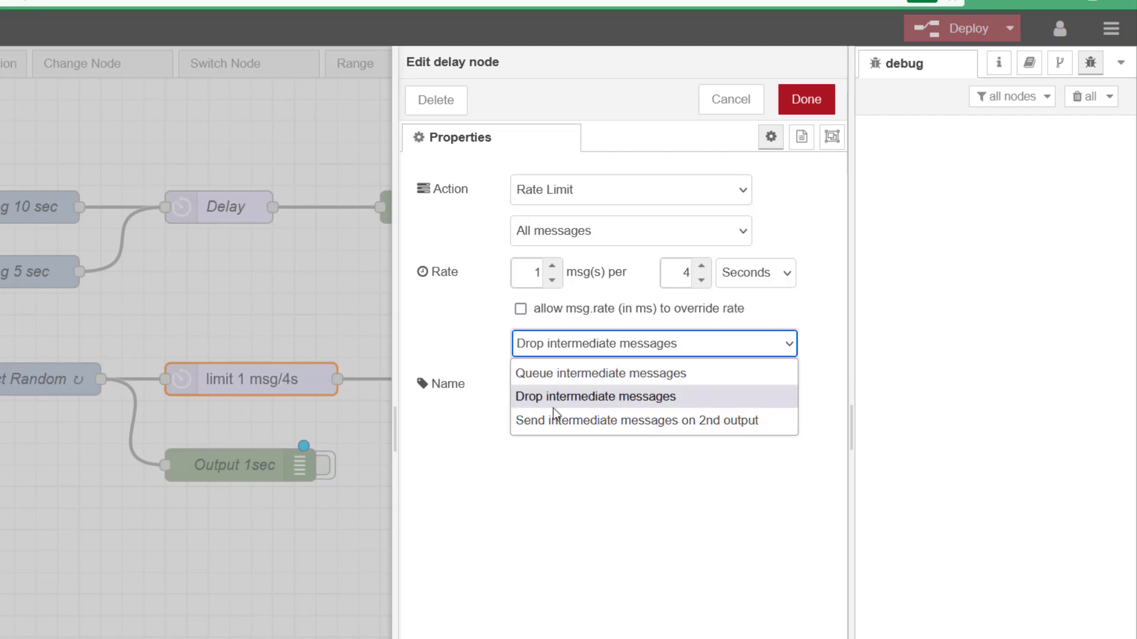
{"action": "mouse_move", "coordinate": [626, 421]}
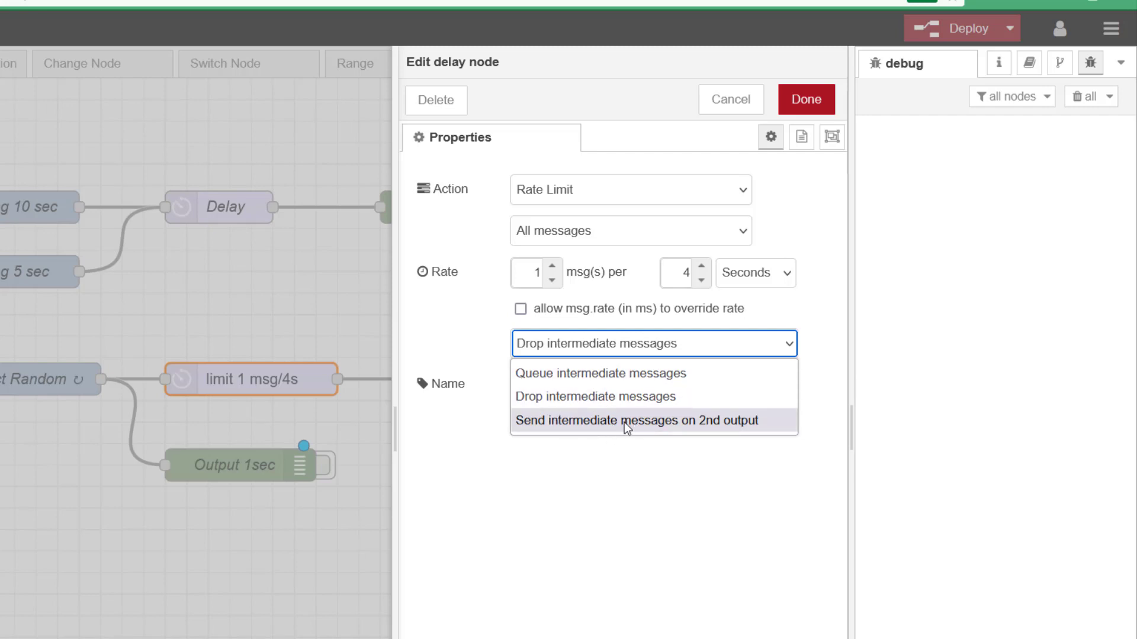
{"action": "mouse_move", "coordinate": [649, 398]}
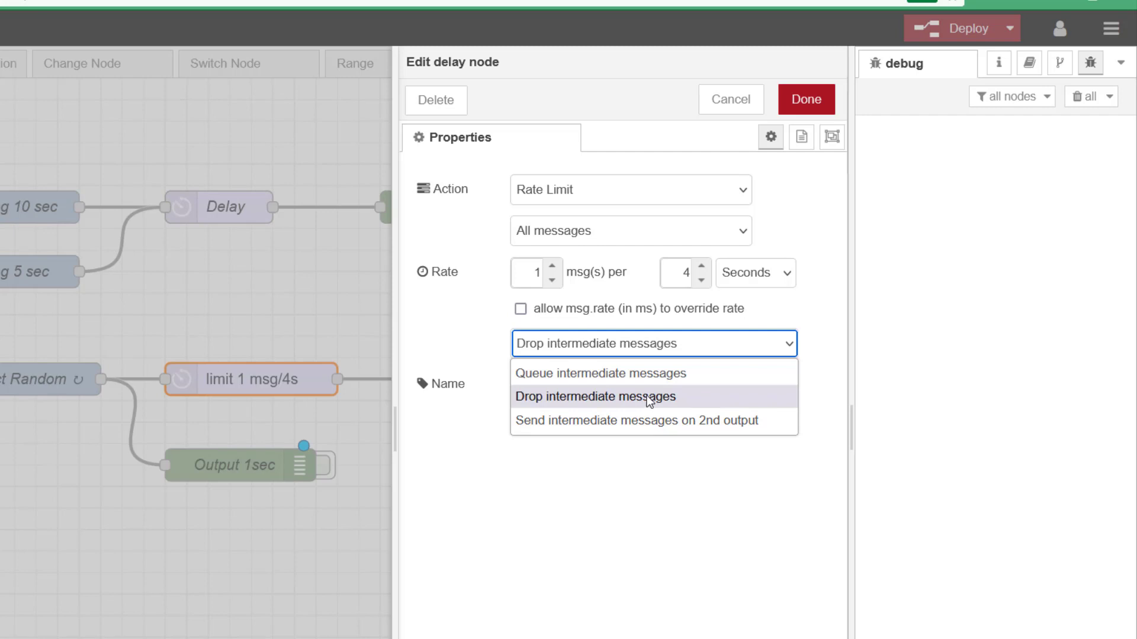
{"action": "left_click", "coordinate": [604, 397]}
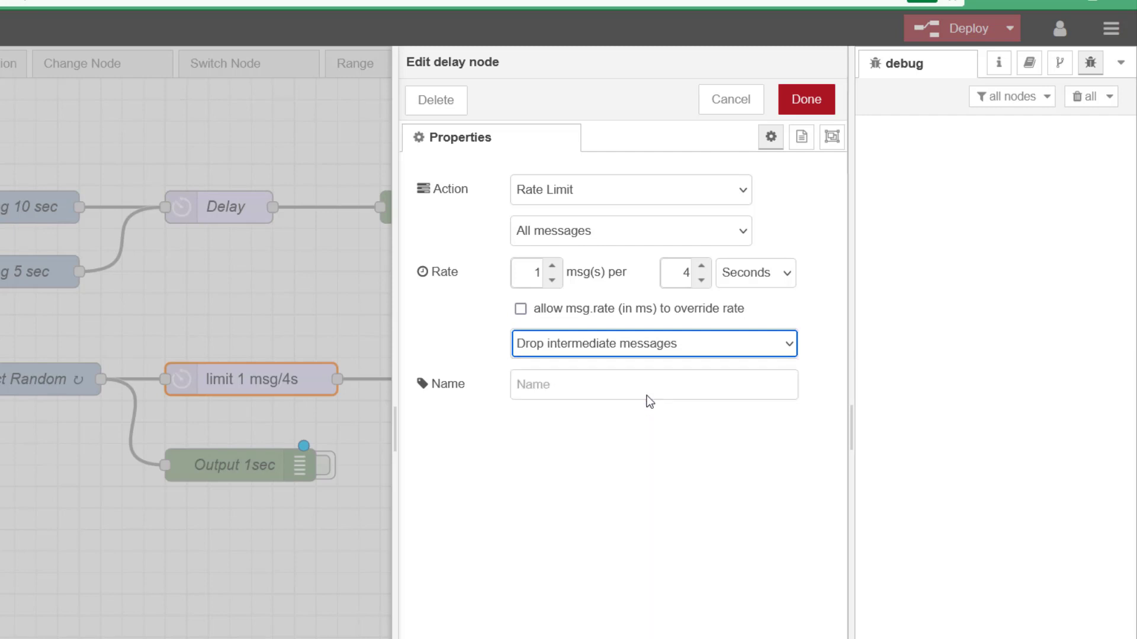
- Close the Edit delay node panel and deselect by clicking the empty canvas
{"action": "left_click", "coordinate": [804, 99]}
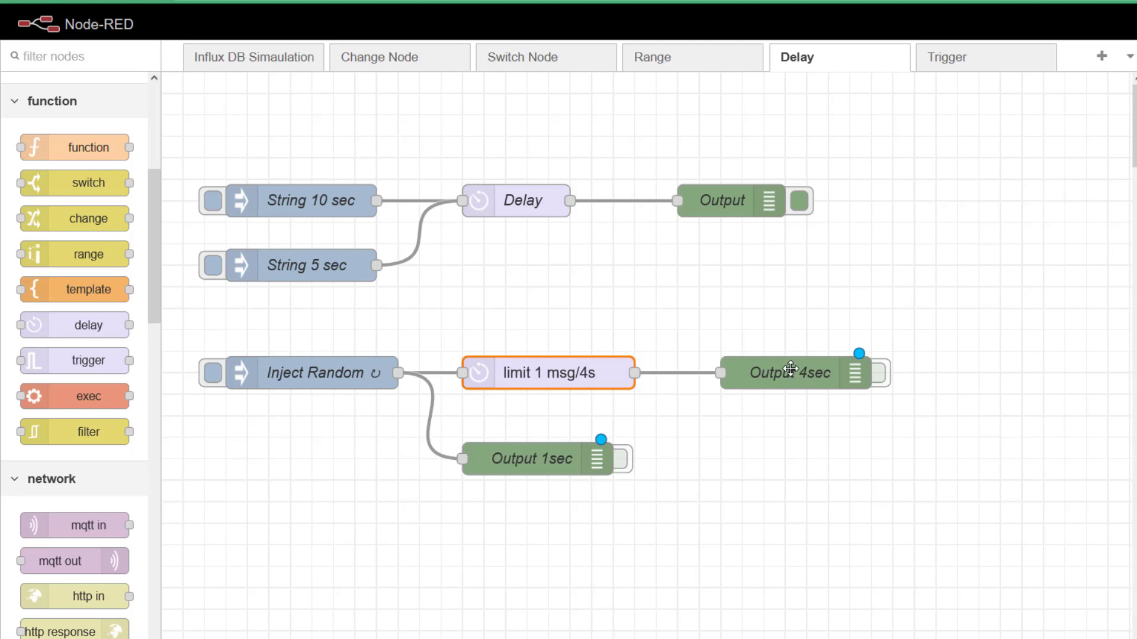
{"action": "mouse_move", "coordinate": [626, 494]}
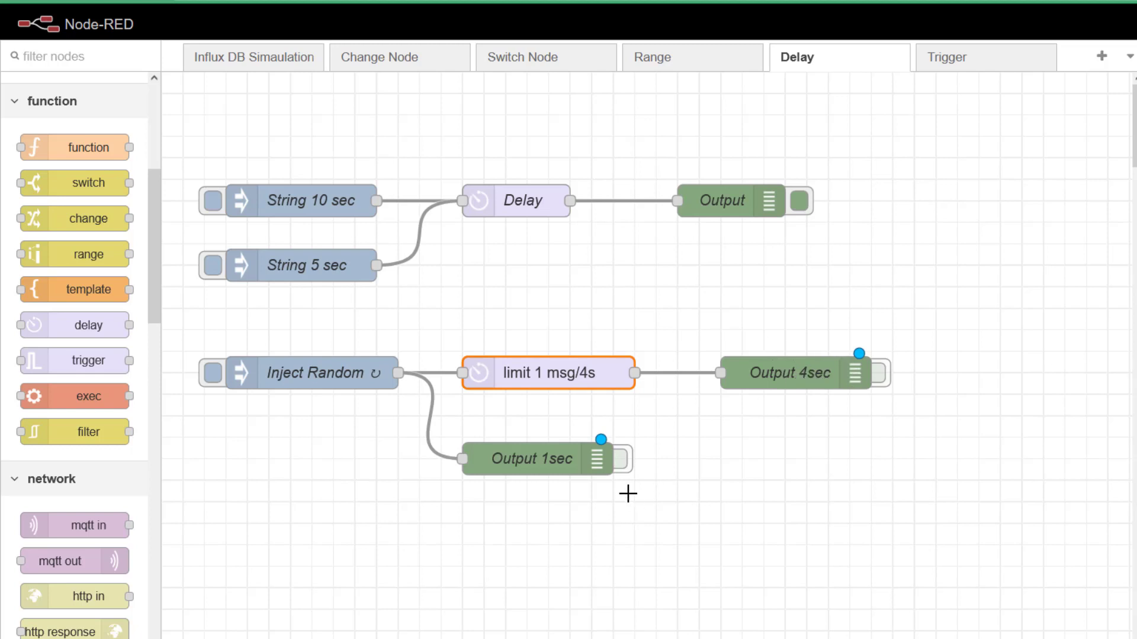
{"action": "left_click", "coordinate": [625, 458]}
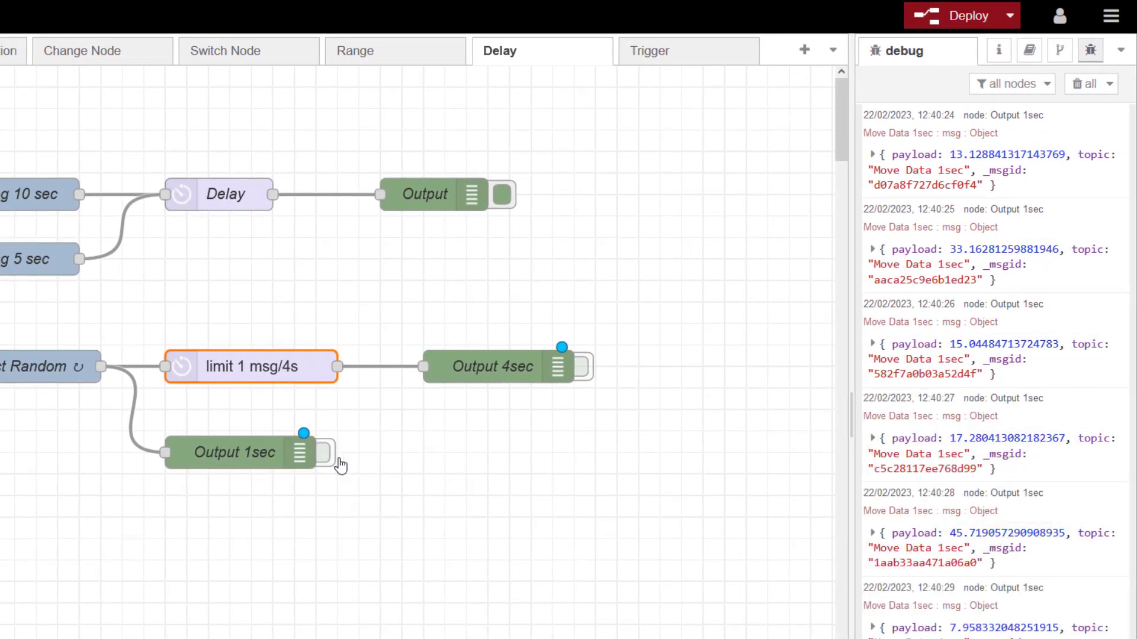
- Deactivate Output 1sec, activate Output 4sec, and scroll the debug messages
{"action": "left_click", "coordinate": [325, 452]}
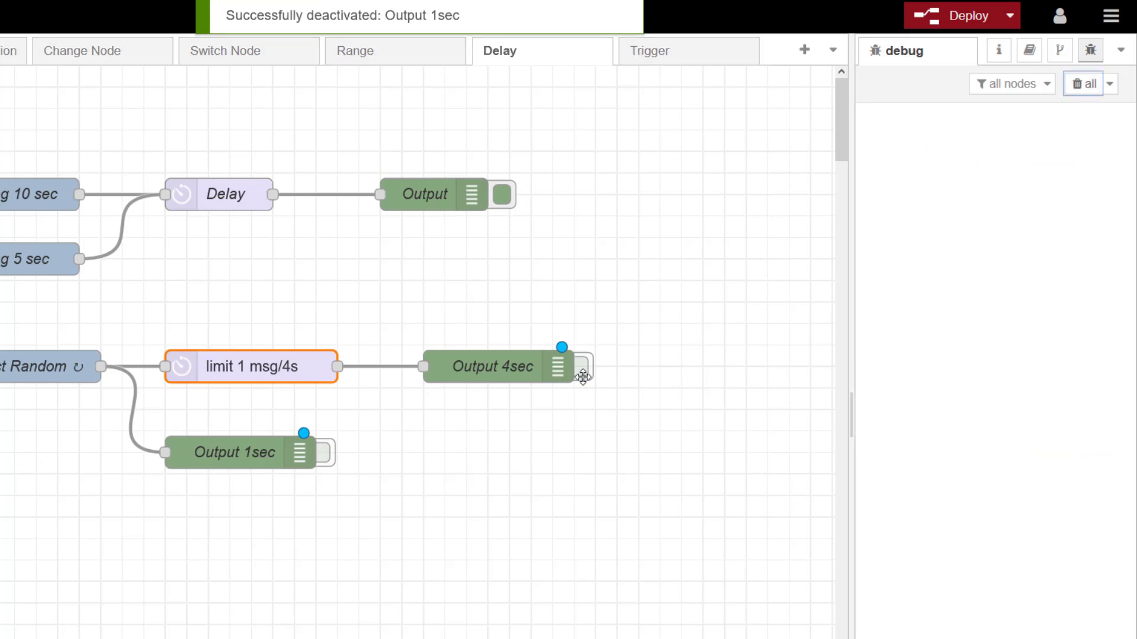
{"action": "left_click", "coordinate": [586, 366]}
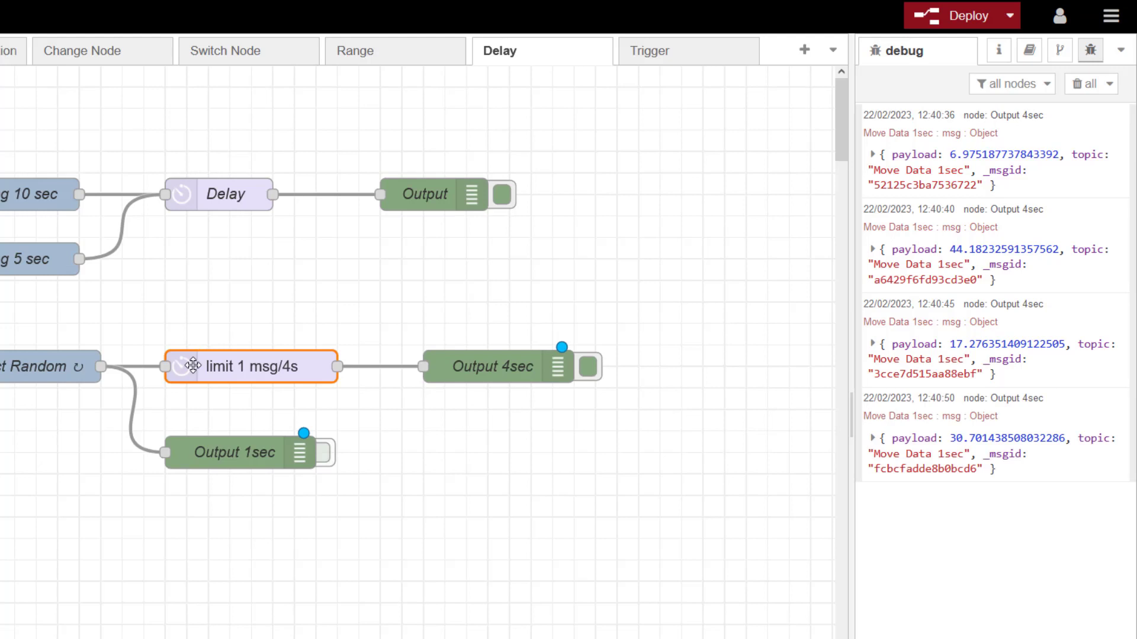
{"action": "mouse_move", "coordinate": [500, 479]}
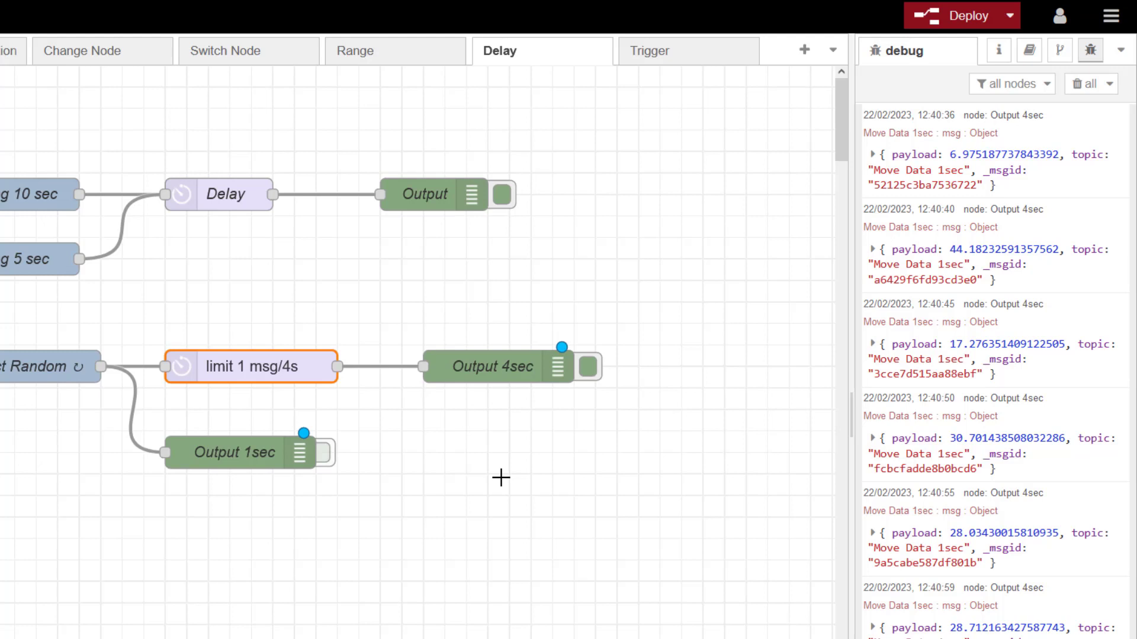
{"action": "scroll", "scroll_direction": "down", "scroll_amount": 3}
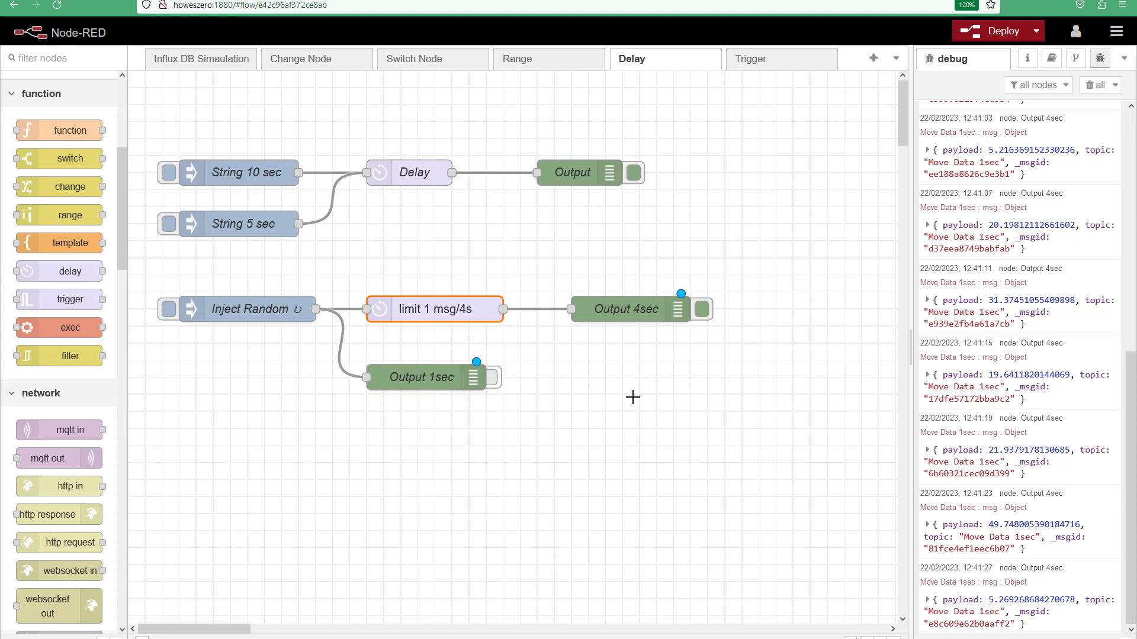
{"action": "scroll", "scroll_direction": "down", "scroll_amount": 3}
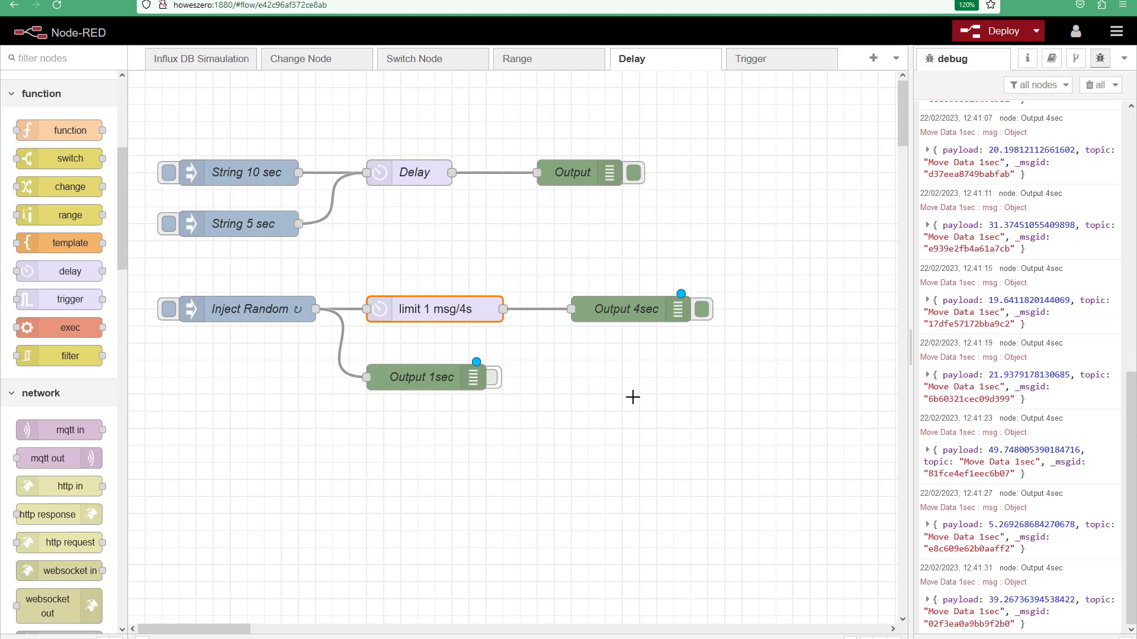